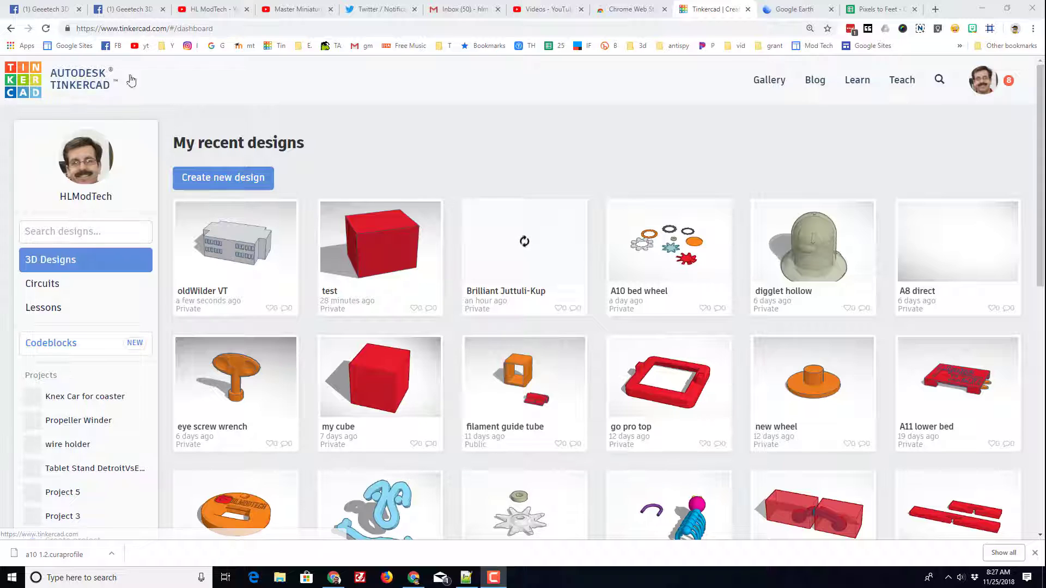
{"action": "mouse_move", "coordinate": [223, 178]}
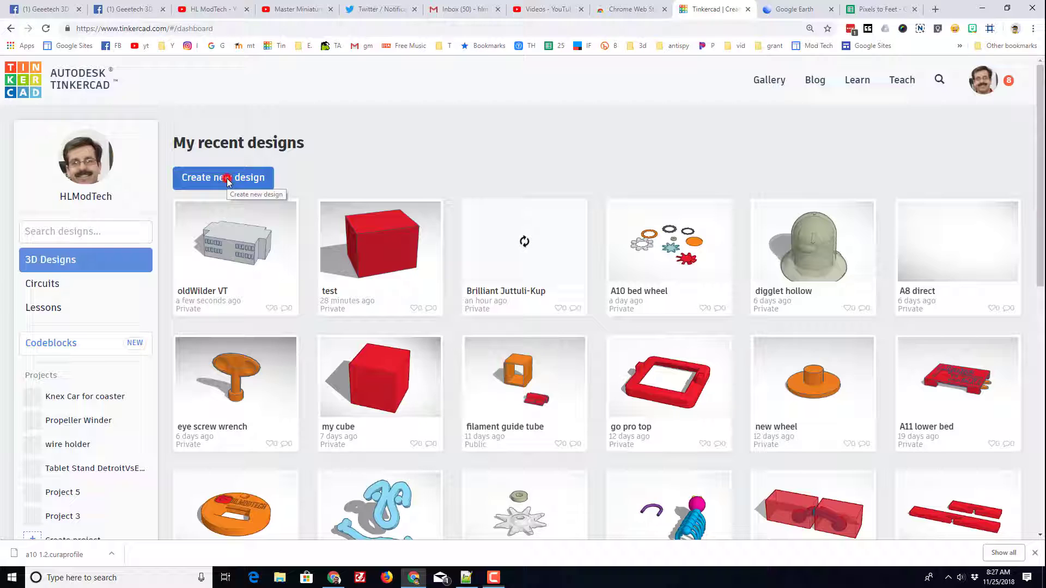
- Create a new design named 'wilder vt' and keep its workplane grid in millimetres
{"action": "left_click", "coordinate": [223, 178]}
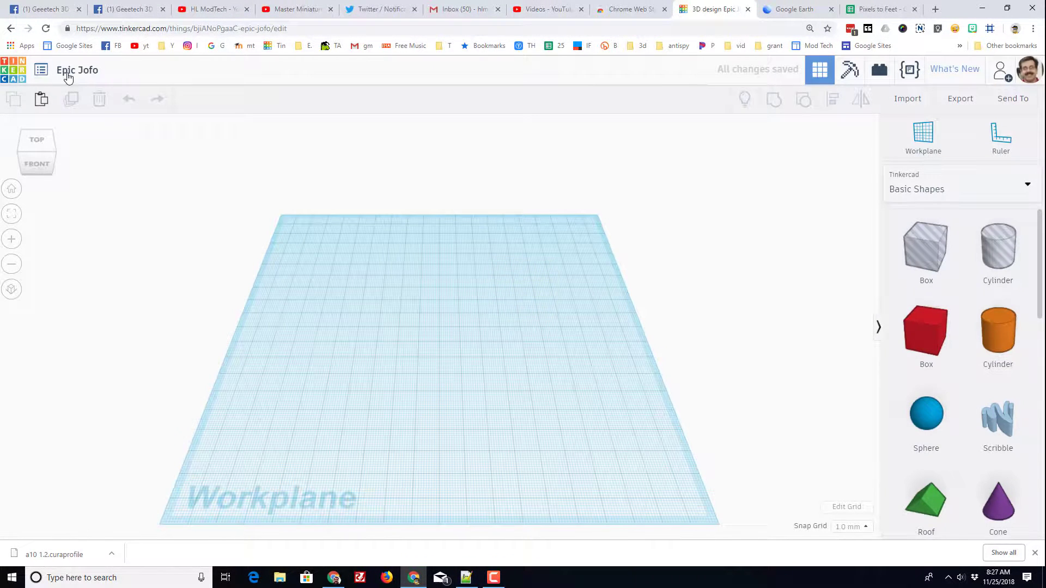
{"action": "left_click", "coordinate": [77, 71]}
{"action": "type", "text": "wilder vt"}
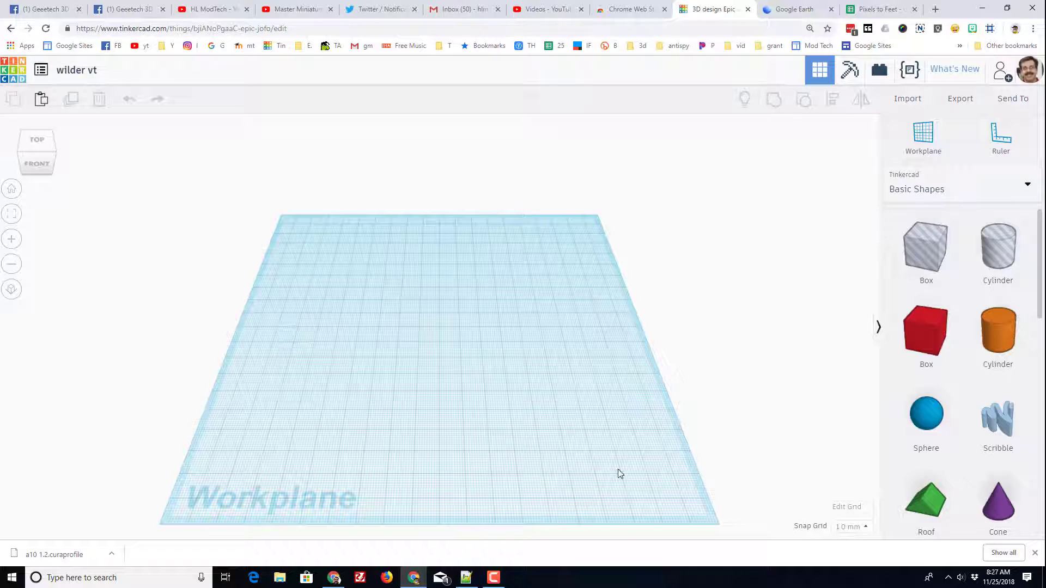
{"action": "left_click", "coordinate": [847, 507]}
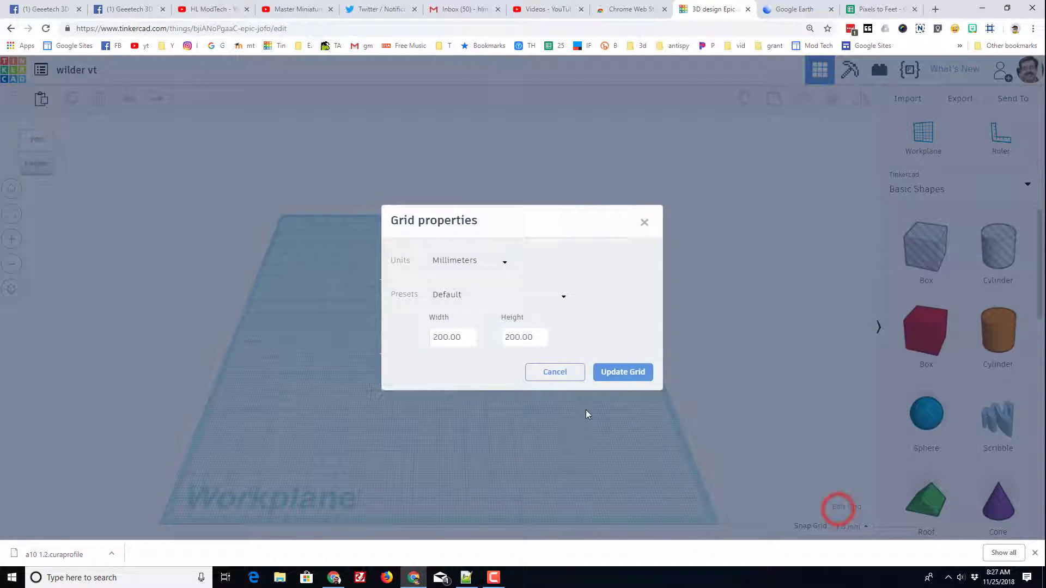
{"action": "left_click", "coordinate": [469, 260]}
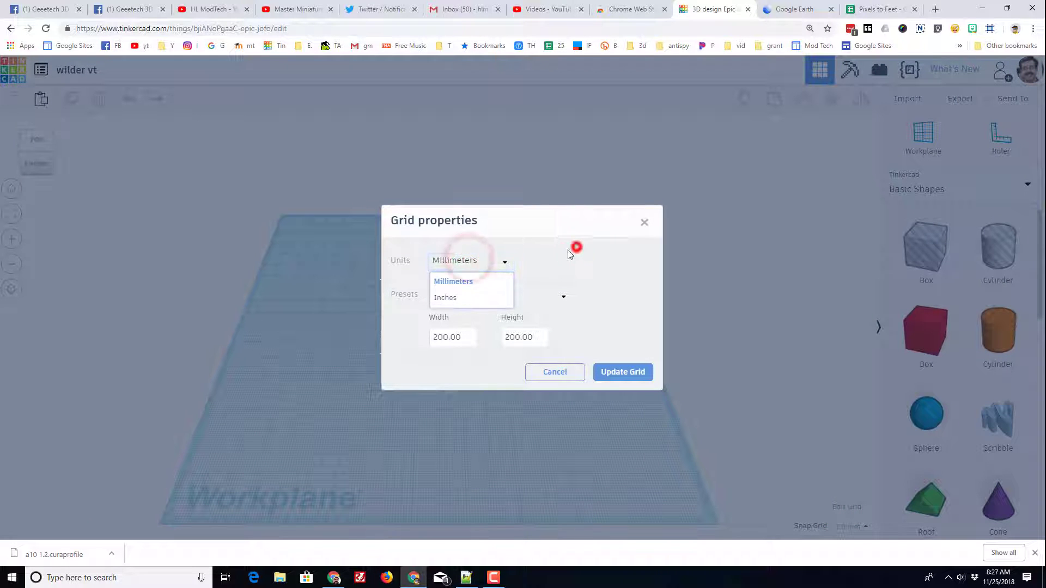
{"action": "left_click", "coordinate": [453, 281]}
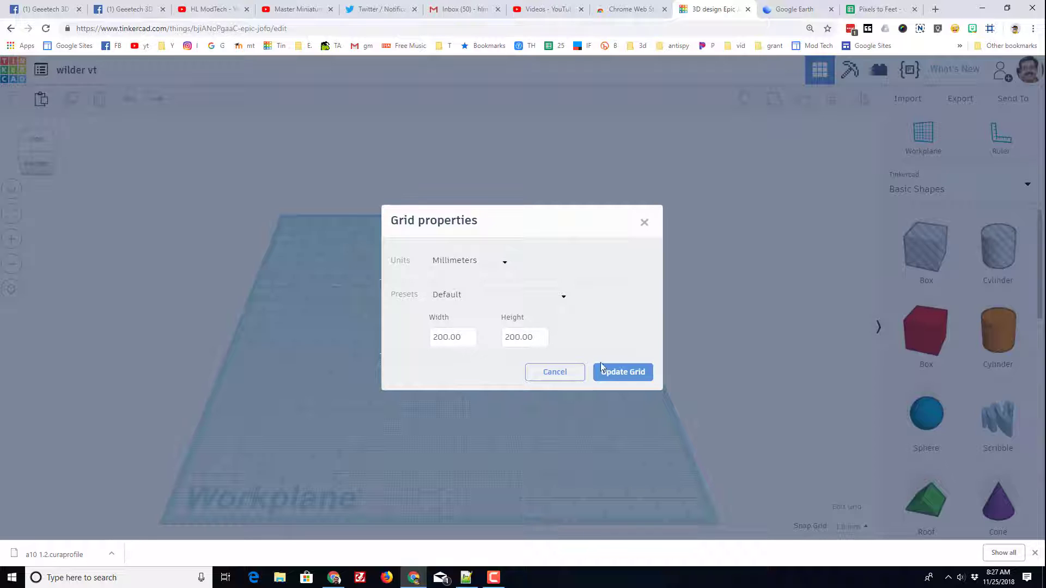
{"action": "left_click", "coordinate": [621, 372]}
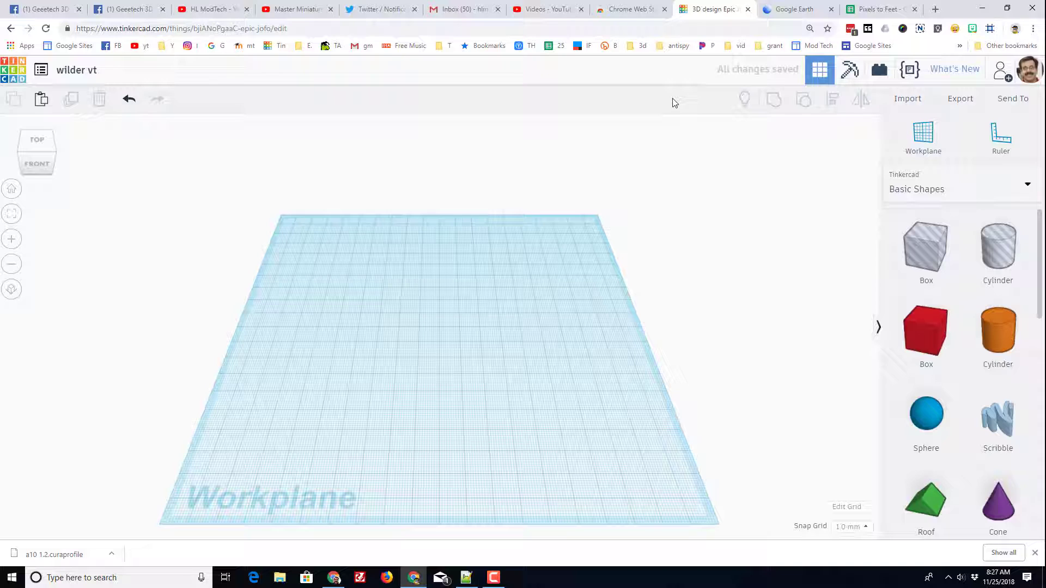
{"action": "left_click", "coordinate": [794, 8]}
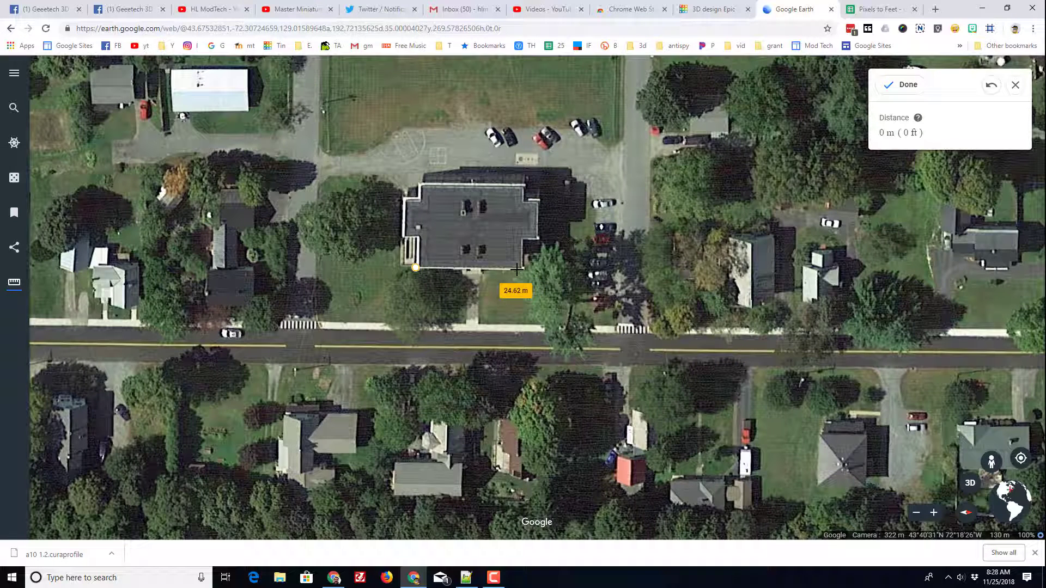
- Measure the school's right wall from top-right to bottom-right corner: 21.32 m (70 ft)
{"action": "left_click", "coordinate": [519, 269]}
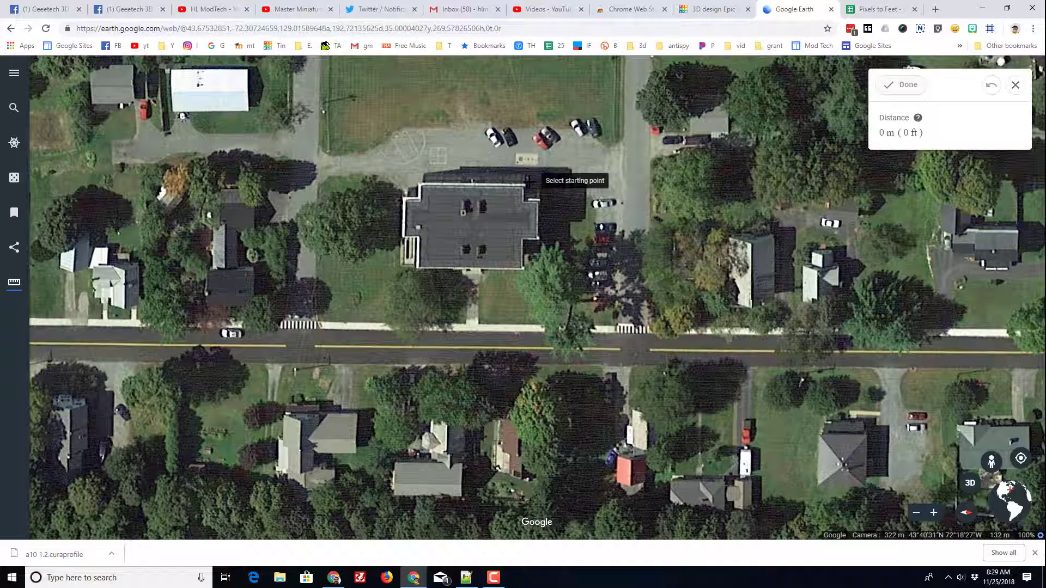
{"action": "left_click", "coordinate": [523, 185]}
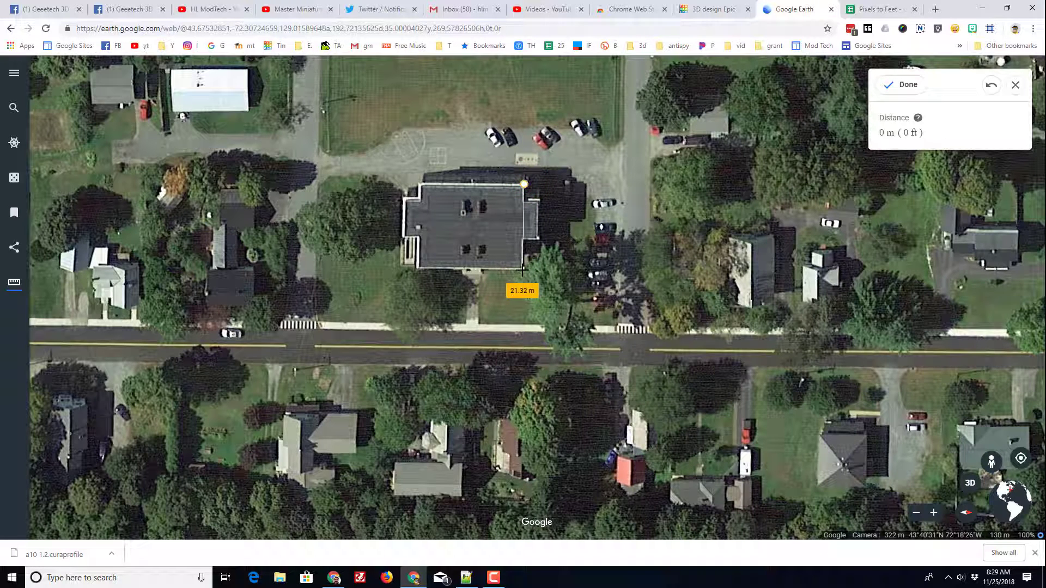
{"action": "left_click", "coordinate": [523, 271]}
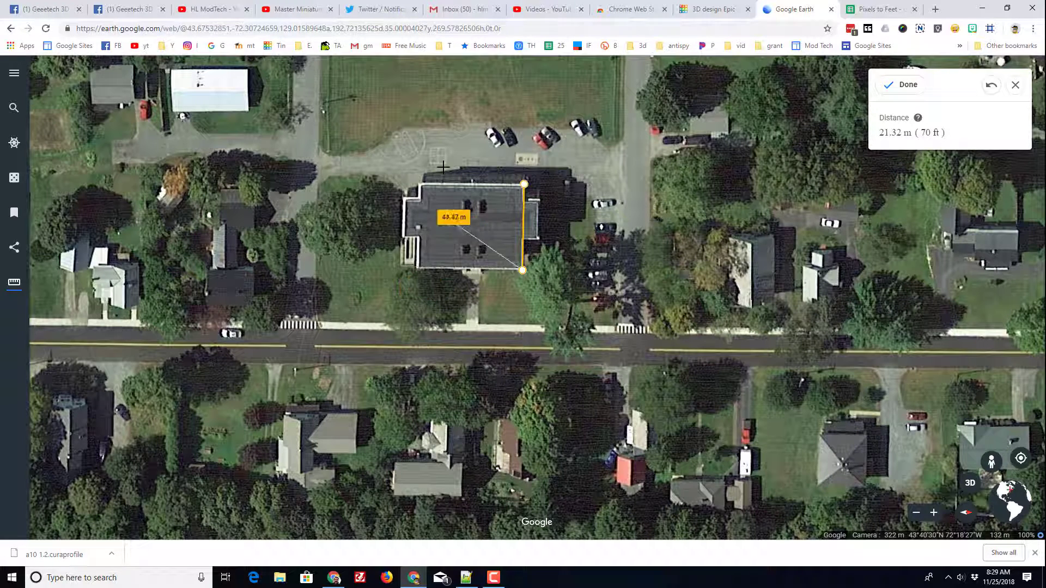
- Drop a Box onto the workplane and enter new length and width values, including 8
{"action": "left_click", "coordinate": [712, 9]}
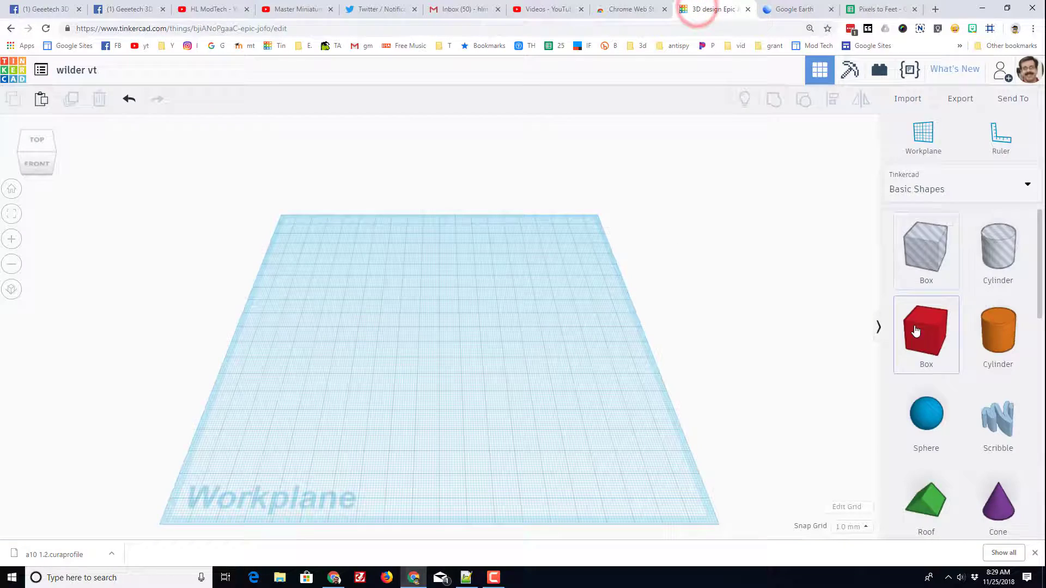
{"action": "left_click", "coordinate": [926, 331]}
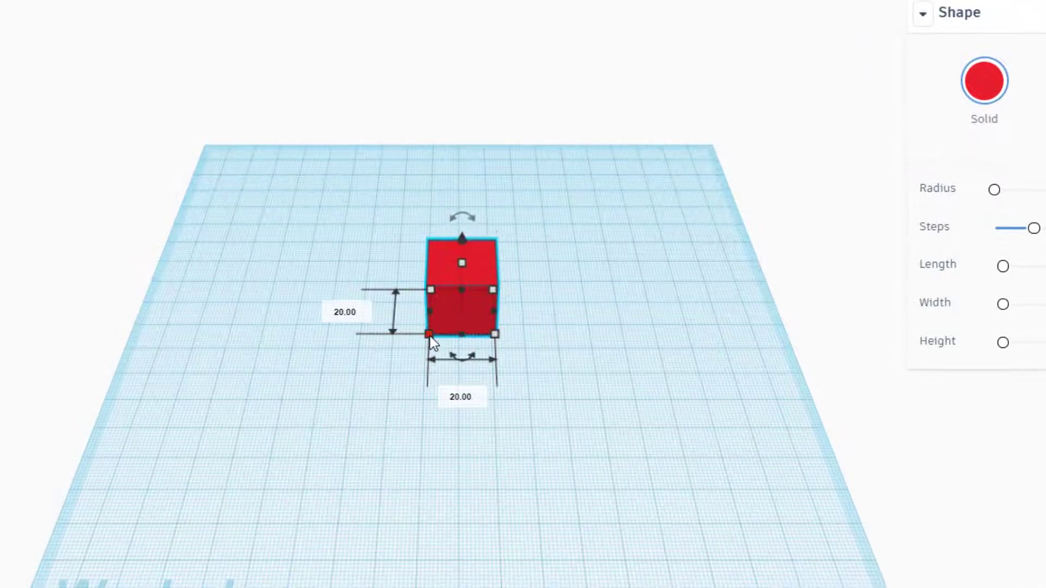
{"action": "type", "text": "86"}
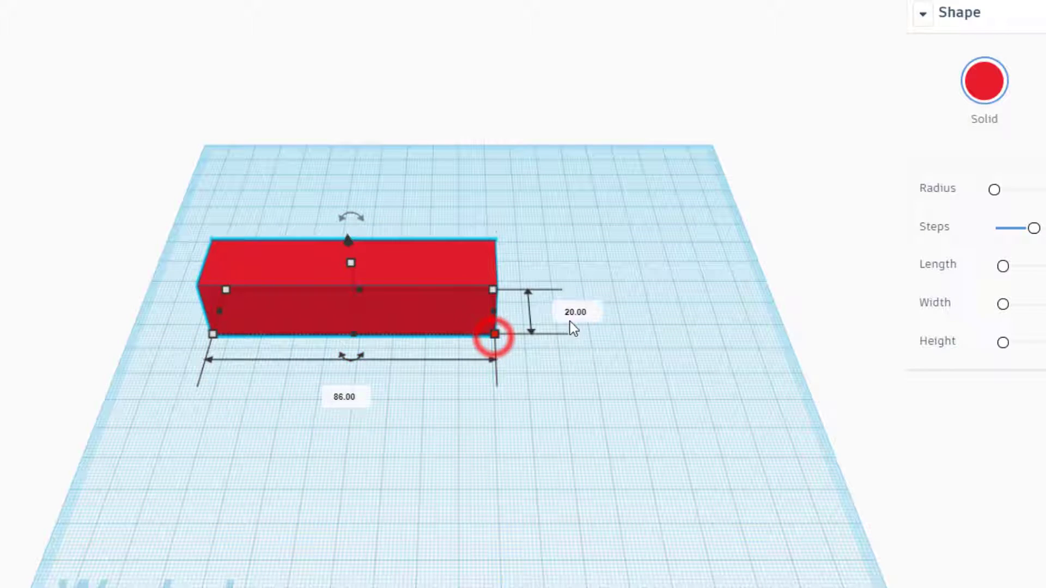
{"action": "left_click", "coordinate": [576, 312]}
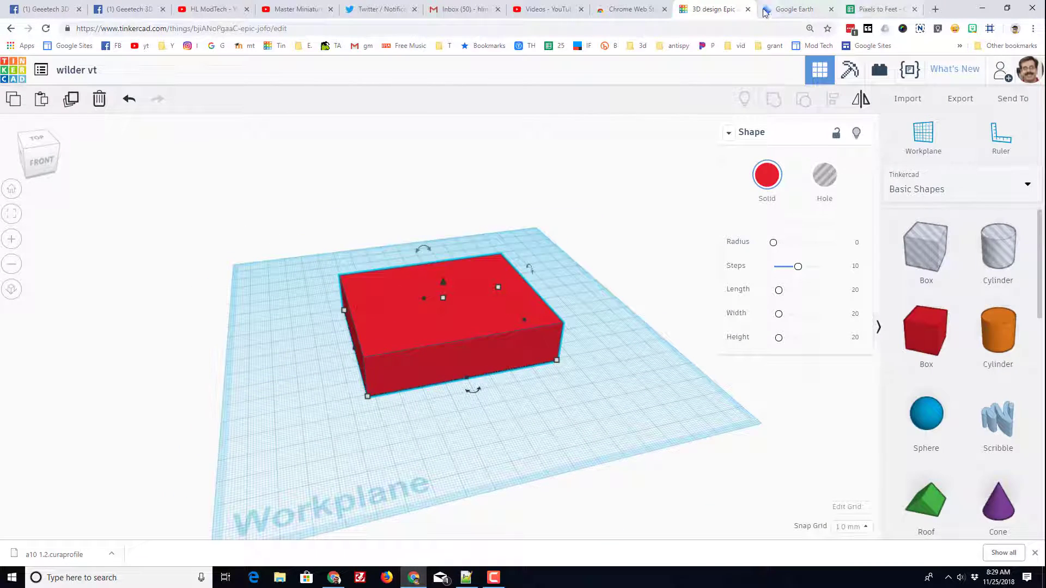
- Start a new Google Earth measurement at the school building's upper-left corner
{"action": "left_click", "coordinate": [793, 9]}
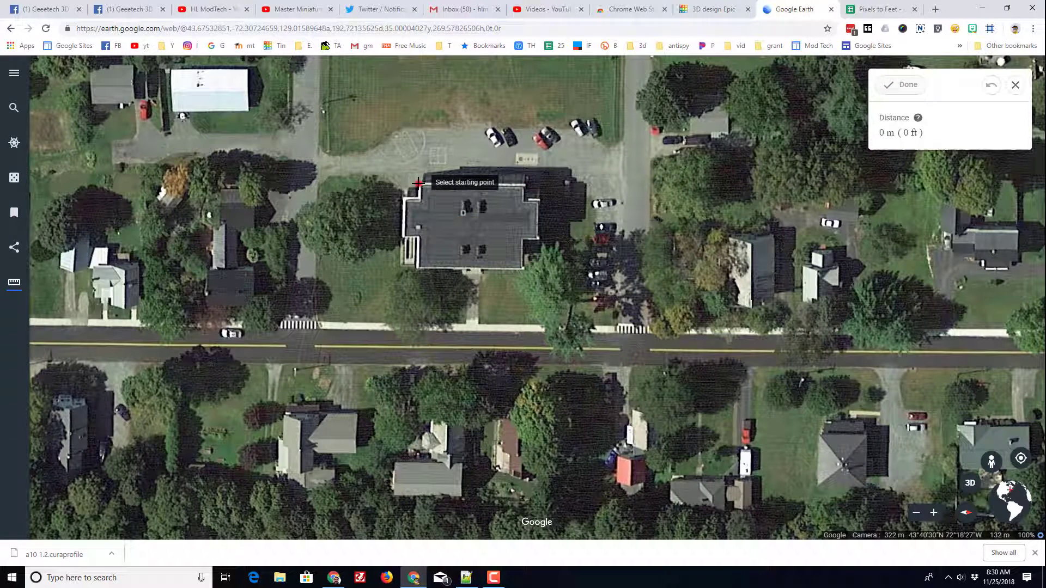
{"action": "left_click", "coordinate": [418, 184]}
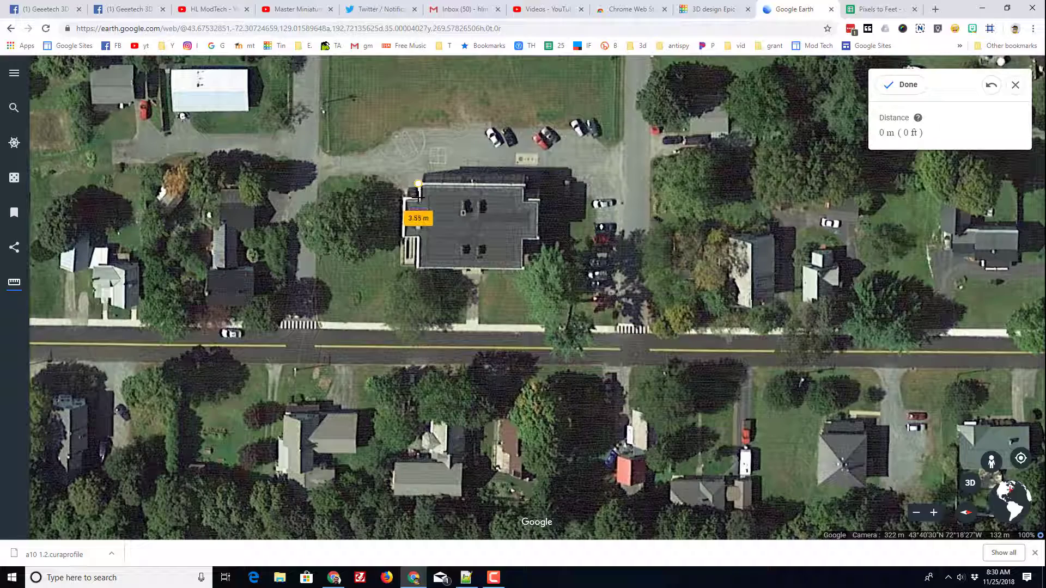
{"action": "left_click", "coordinate": [419, 184]}
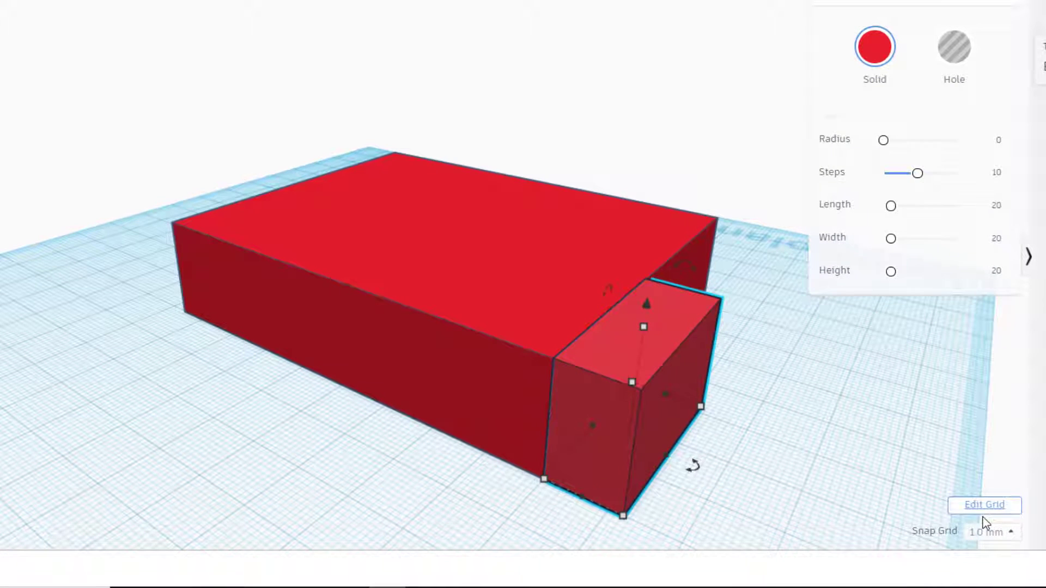
- Change the Snap Grid increment and duplicate the thin side box with Ctrl+D
{"action": "left_click", "coordinate": [984, 505]}
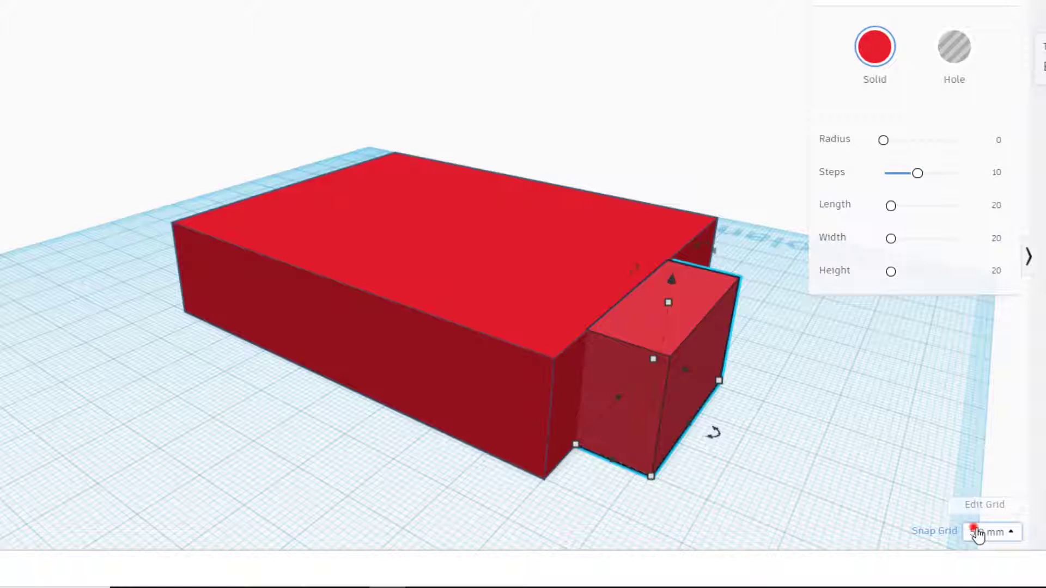
{"action": "left_click", "coordinate": [992, 532]}
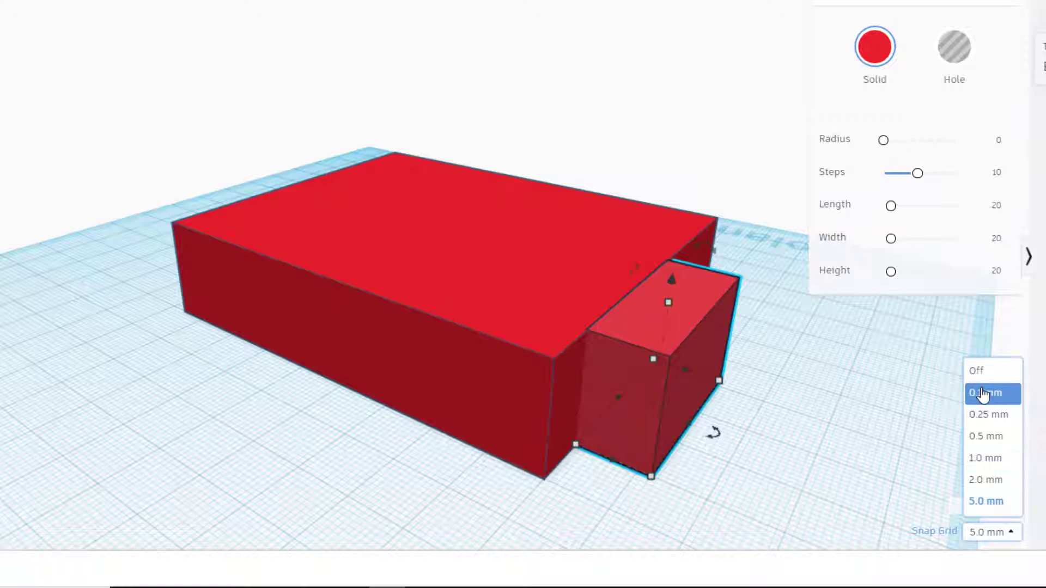
{"action": "left_click", "coordinate": [984, 458]}
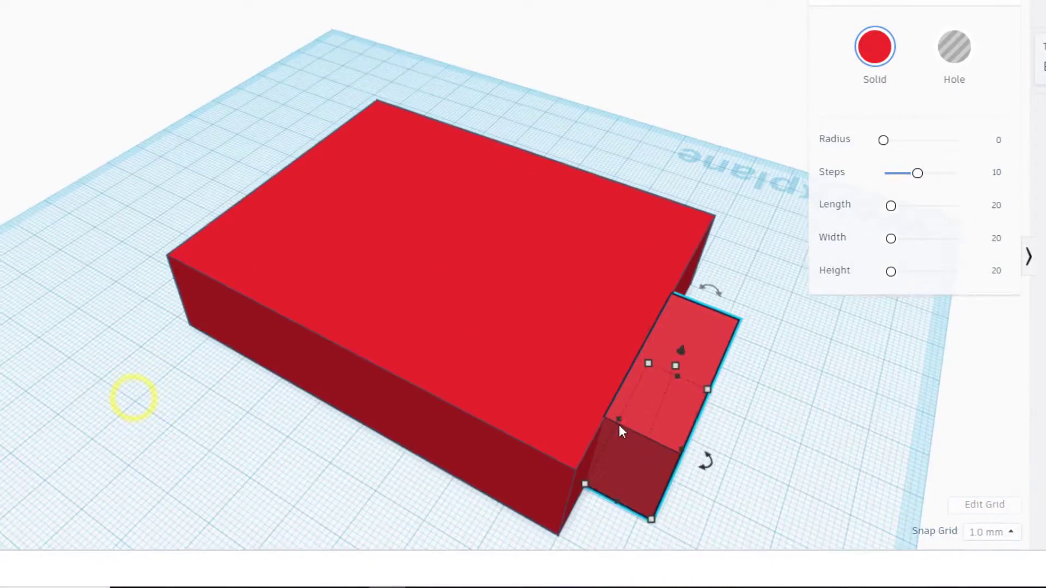
{"action": "key", "text": "ctrl+d"}
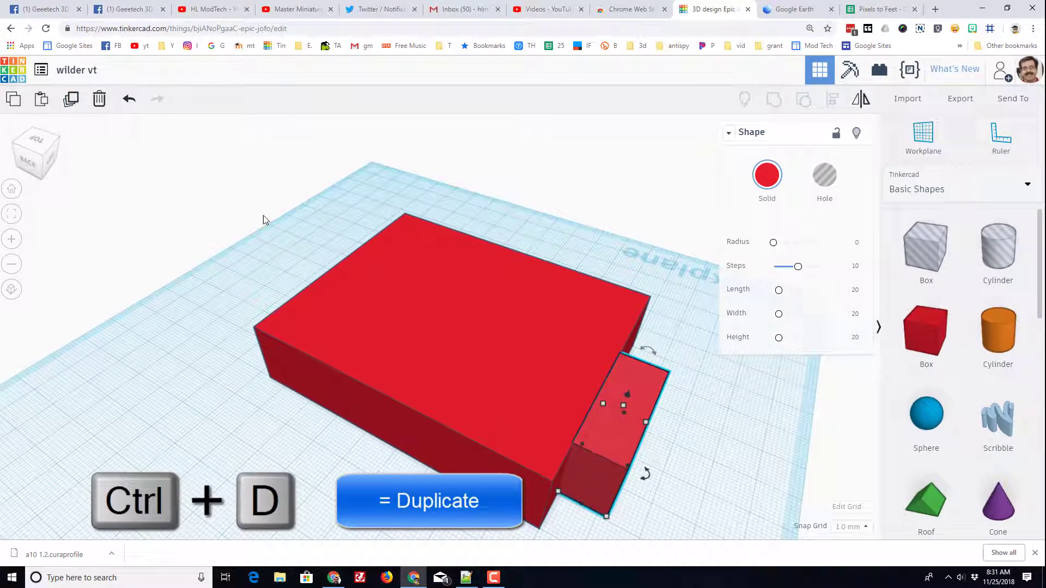
- Move the duplicate box to the base's opposite side and set a finer snap increment
{"action": "left_click", "coordinate": [852, 526]}
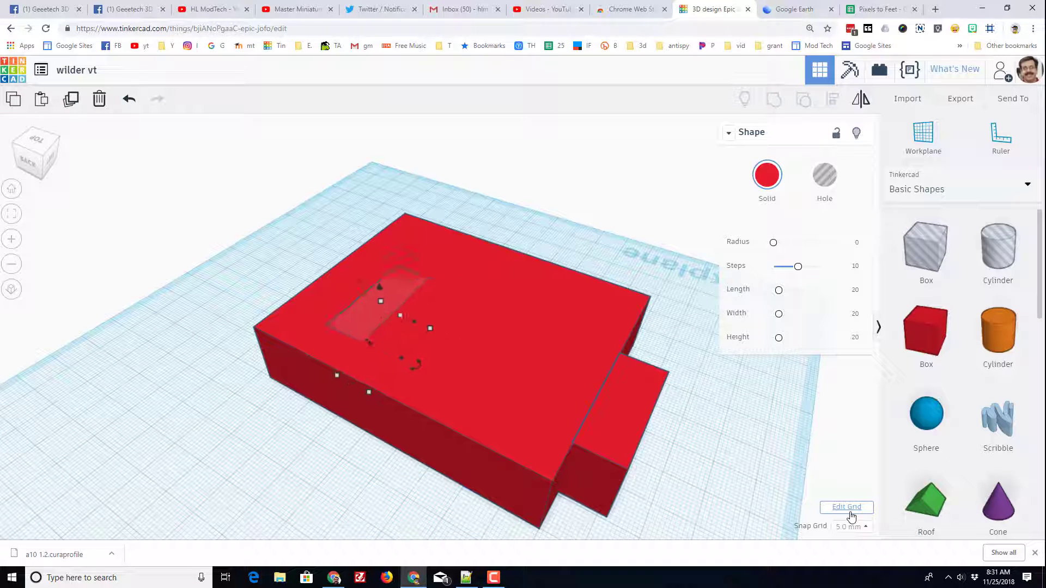
{"action": "left_click_drag", "start_coordinate": [391, 304], "coordinate": [300, 261]}
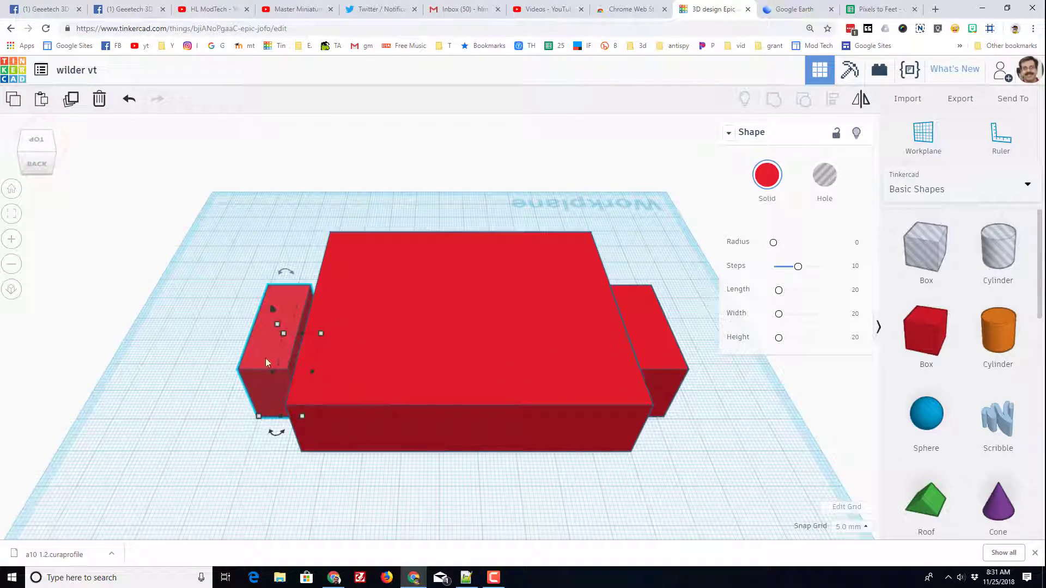
{"action": "left_click", "coordinate": [852, 526]}
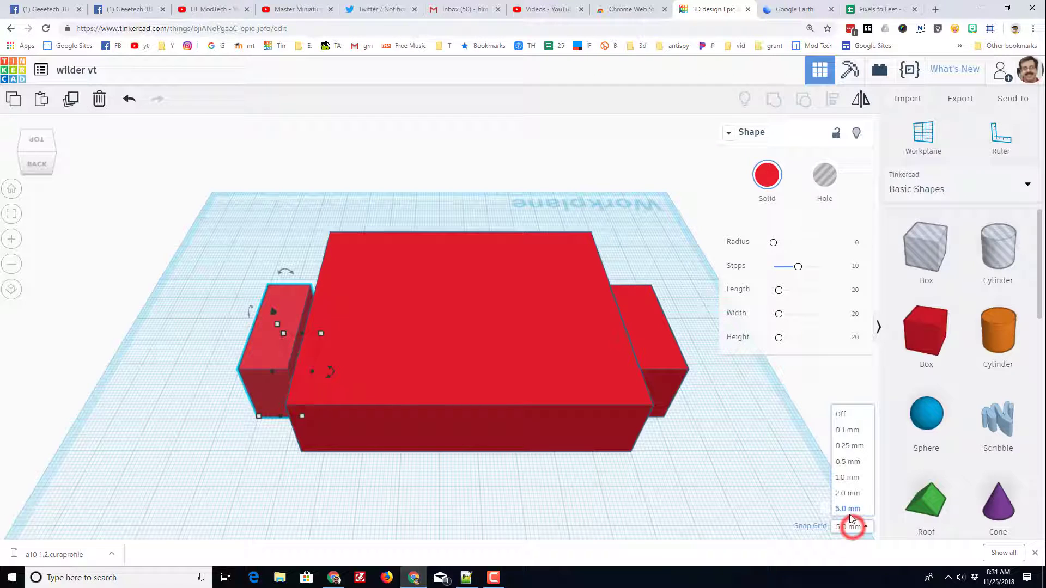
{"action": "left_click", "coordinate": [848, 478]}
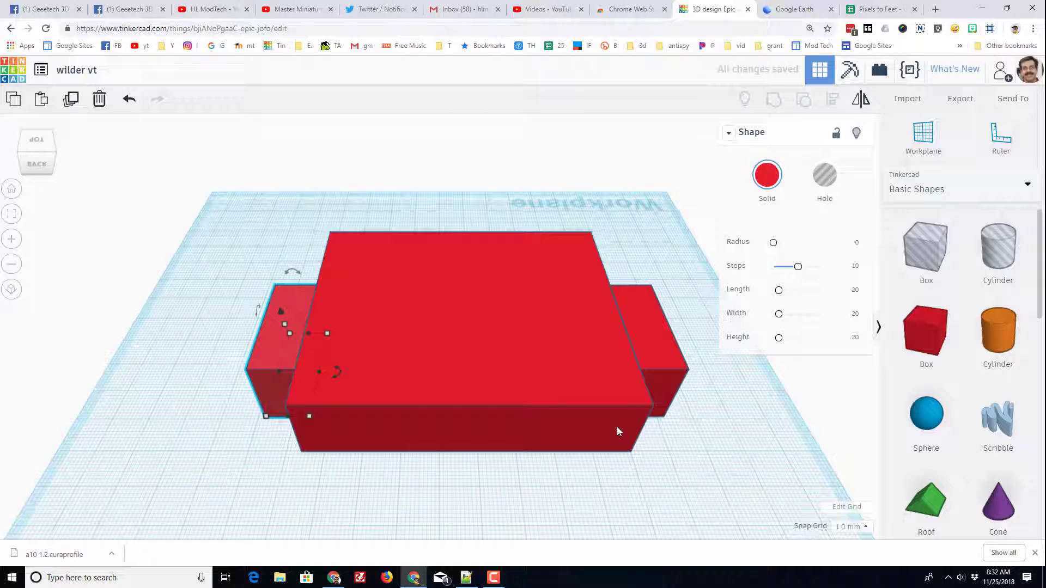
- Select all three red boxes and group them into one shape
{"action": "left_click_drag", "start_coordinate": [617, 431], "coordinate": [666, 463]}
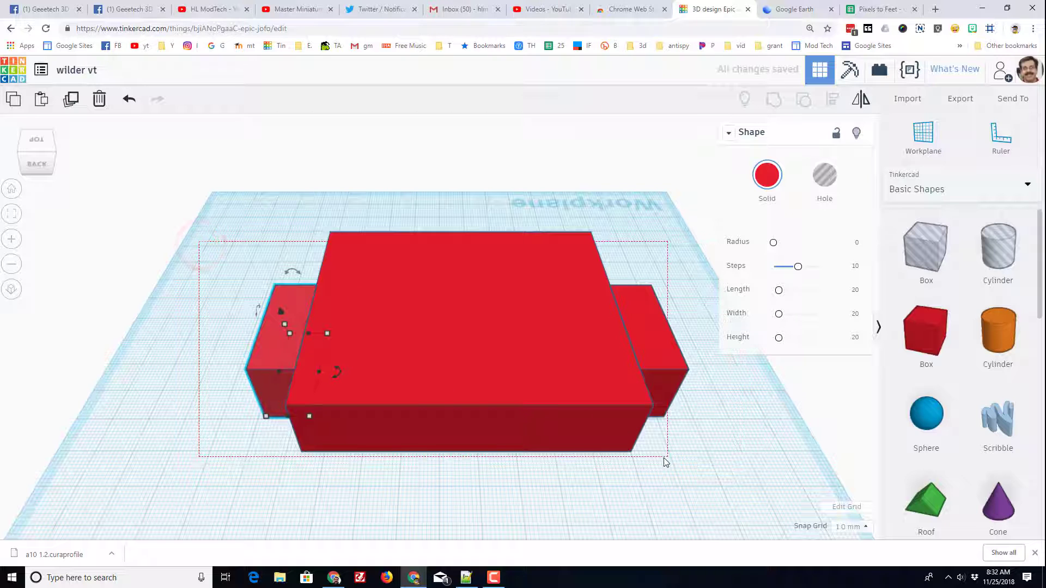
{"action": "left_click", "coordinate": [773, 98]}
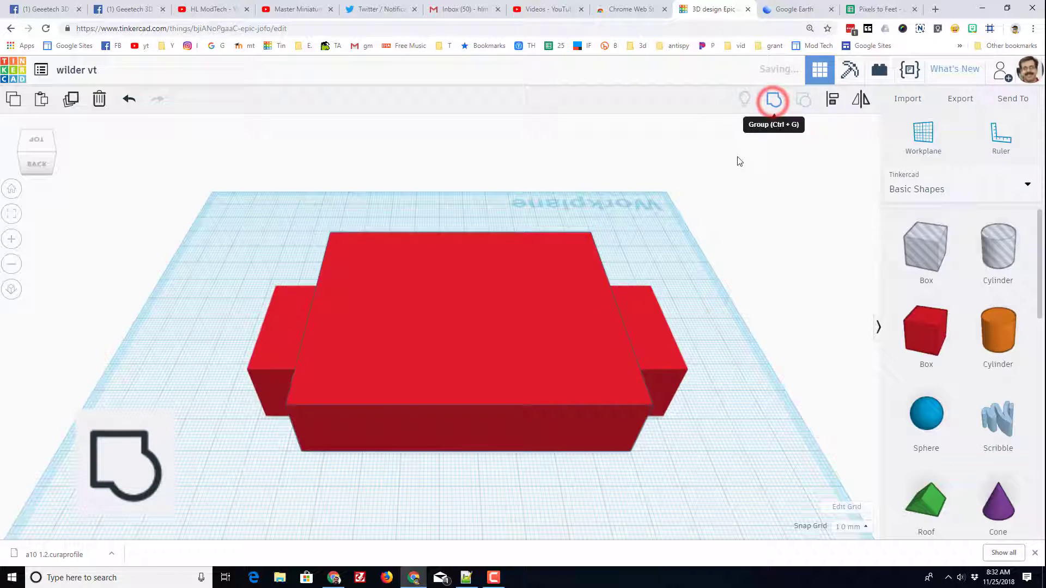
{"action": "left_click", "coordinate": [773, 99]}
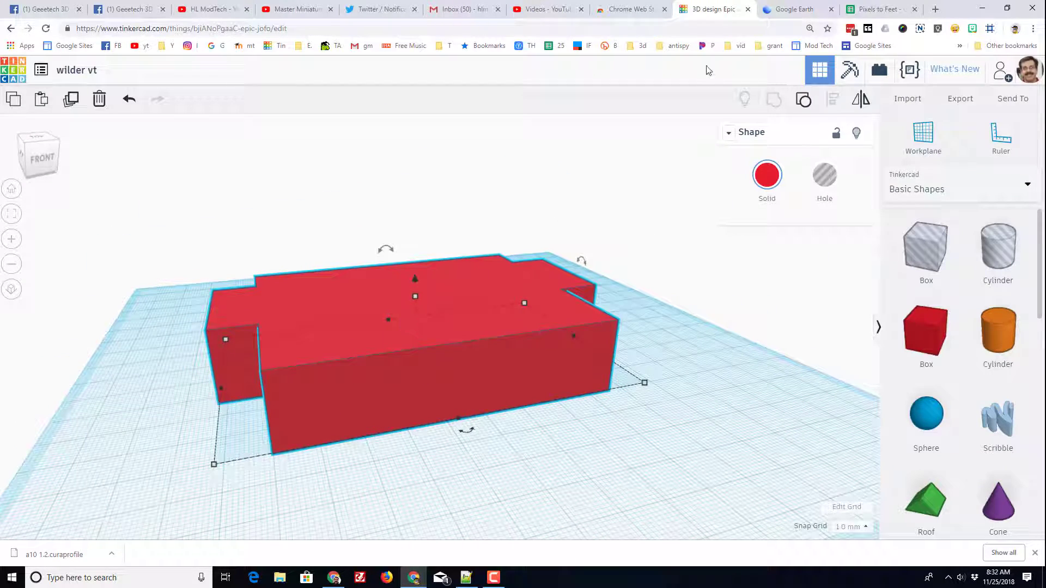
- Add the Page Ruler extension from the Chrome Web Store
{"action": "left_click", "coordinate": [627, 8]}
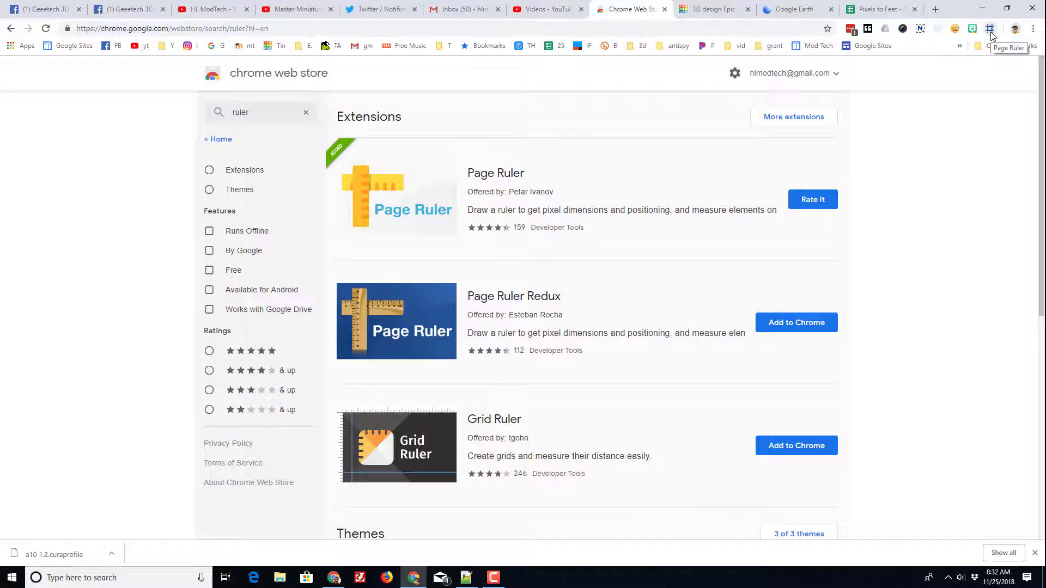
{"action": "left_click", "coordinate": [794, 9]}
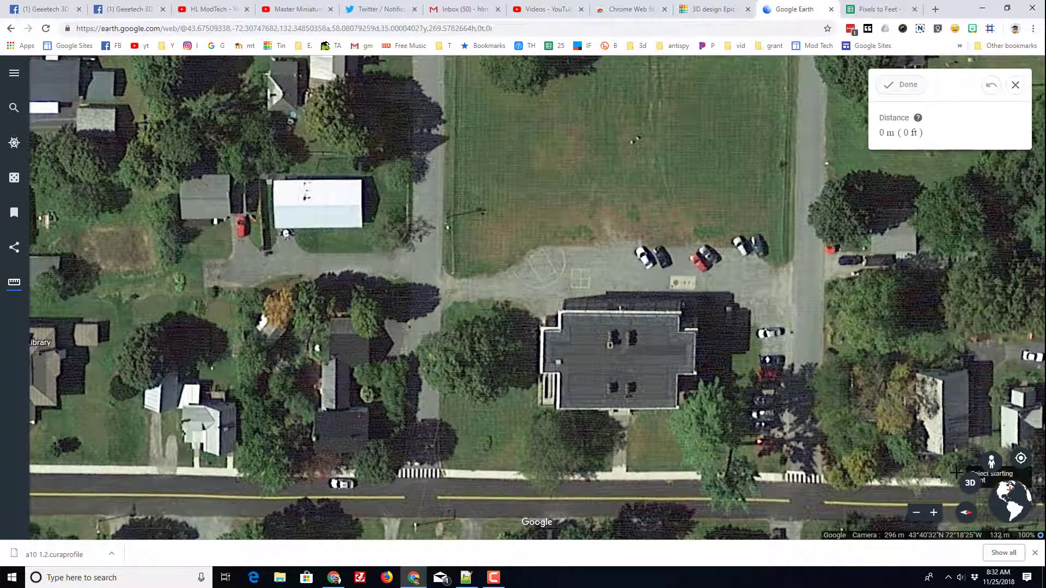
- Drop Pegman on the road in front of 160 Norwich Ave to view the school front
{"action": "left_click_drag", "start_coordinate": [992, 460], "coordinate": [639, 486]}
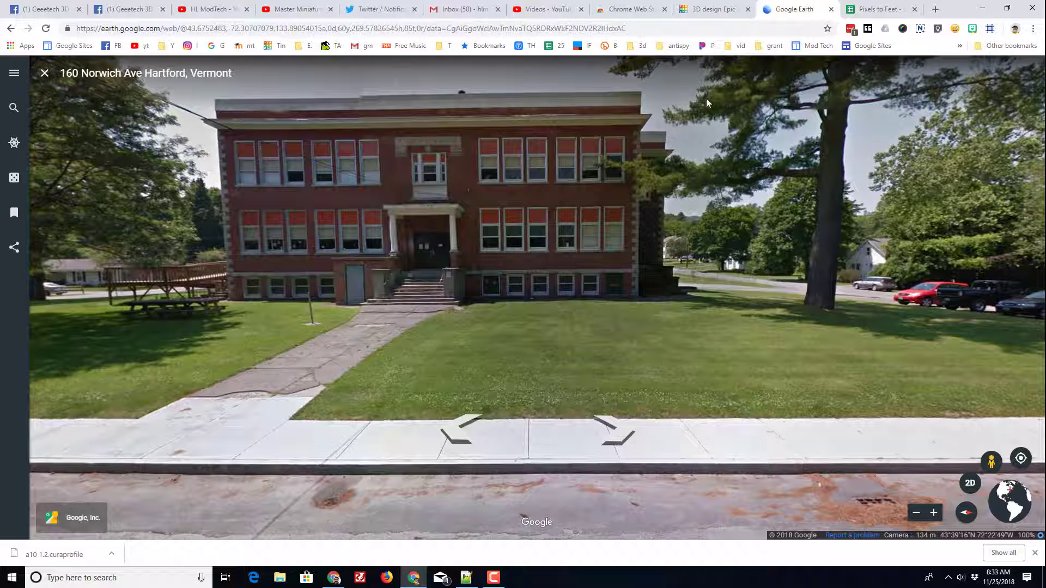
{"action": "left_click", "coordinate": [880, 9]}
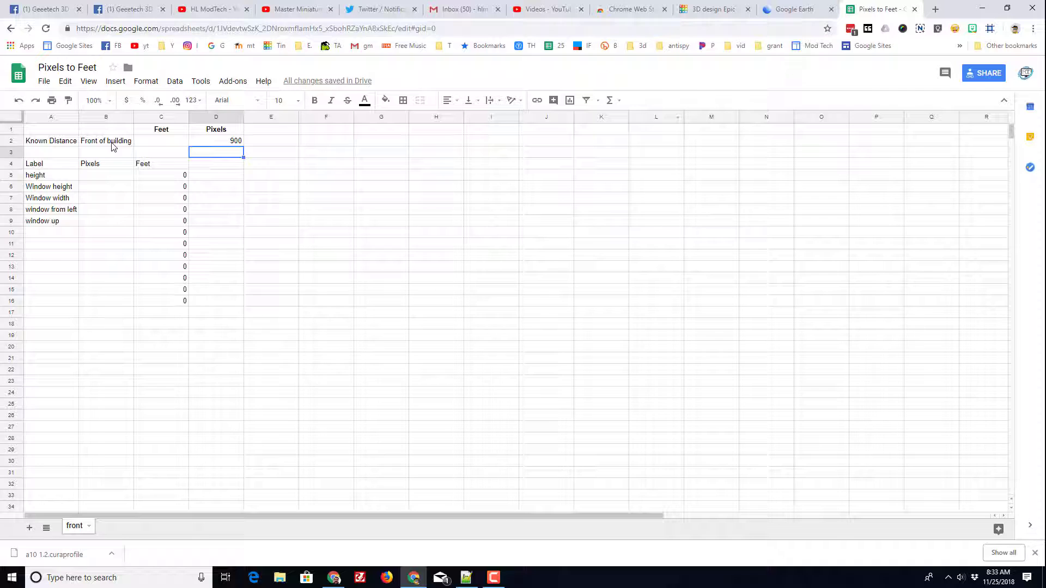
- Measure the school front with Page Ruler and record 781 pixels and 86 feet
{"action": "left_click", "coordinate": [794, 9]}
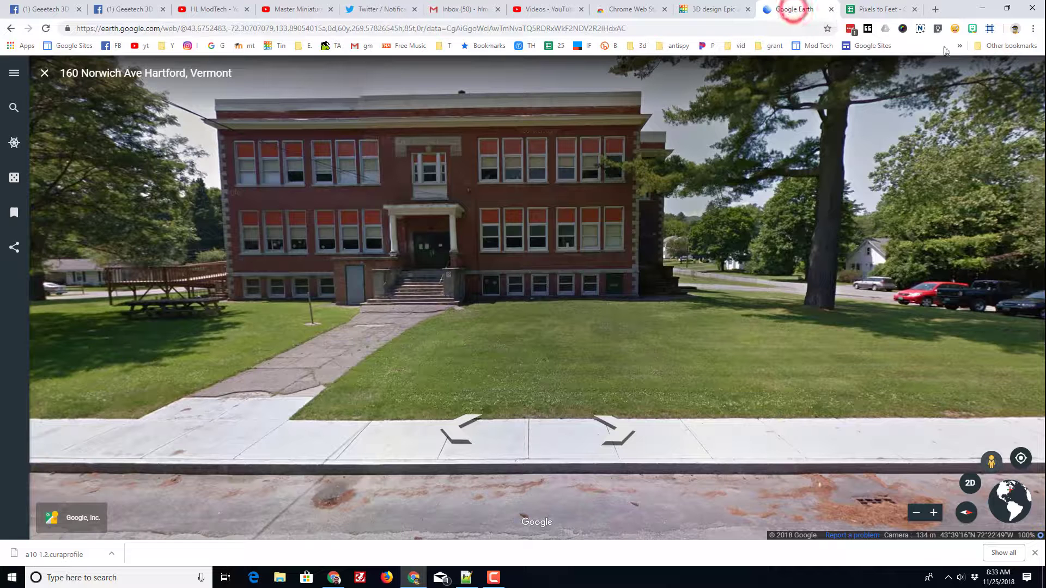
{"action": "left_click", "coordinate": [990, 27]}
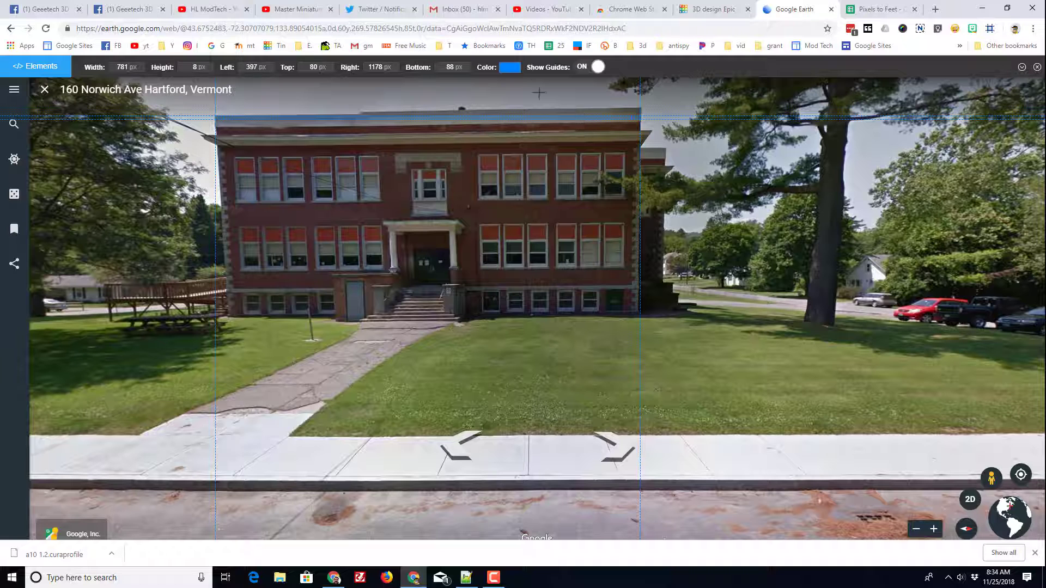
{"action": "left_click", "coordinate": [881, 9]}
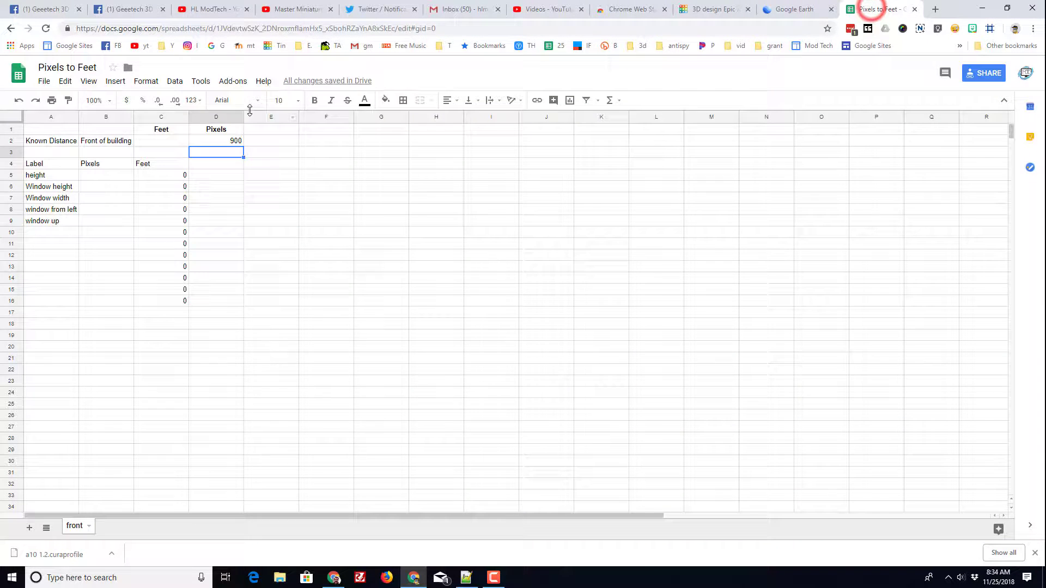
{"action": "left_click", "coordinate": [216, 141]}
{"action": "type", "text": "78"}
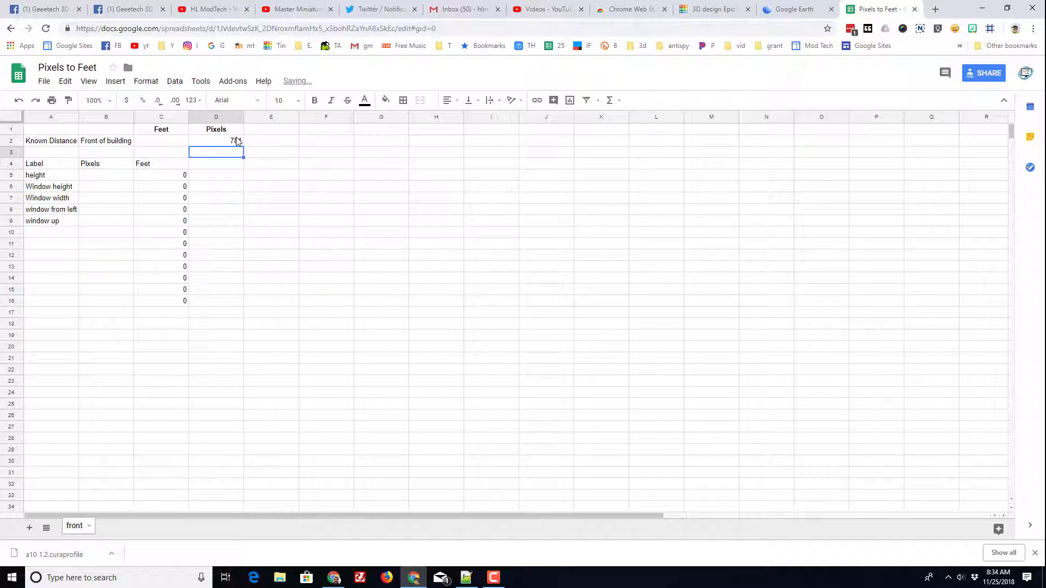
{"action": "left_click", "coordinate": [161, 140]}
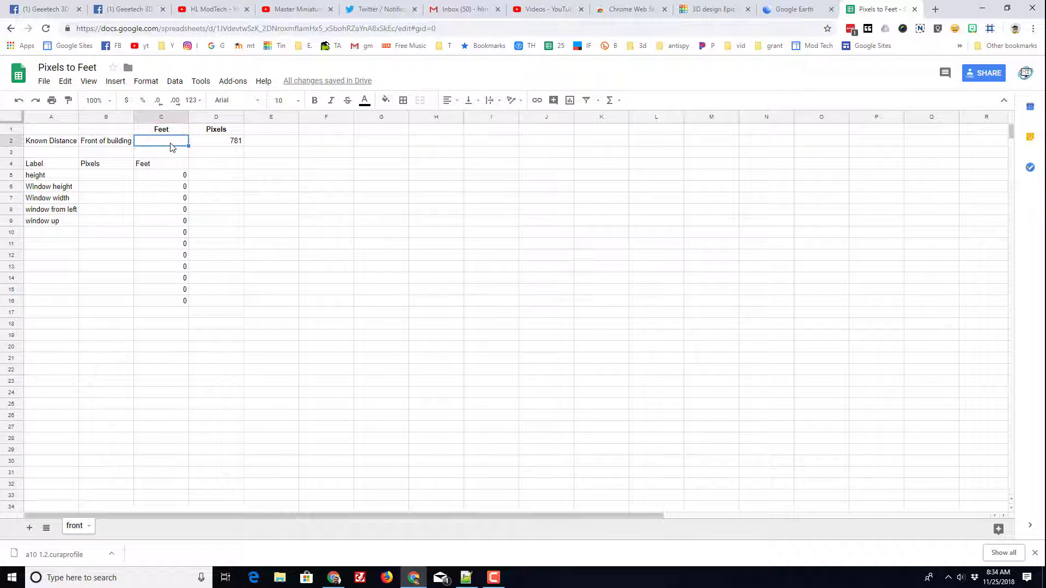
{"action": "type", "text": "86"}
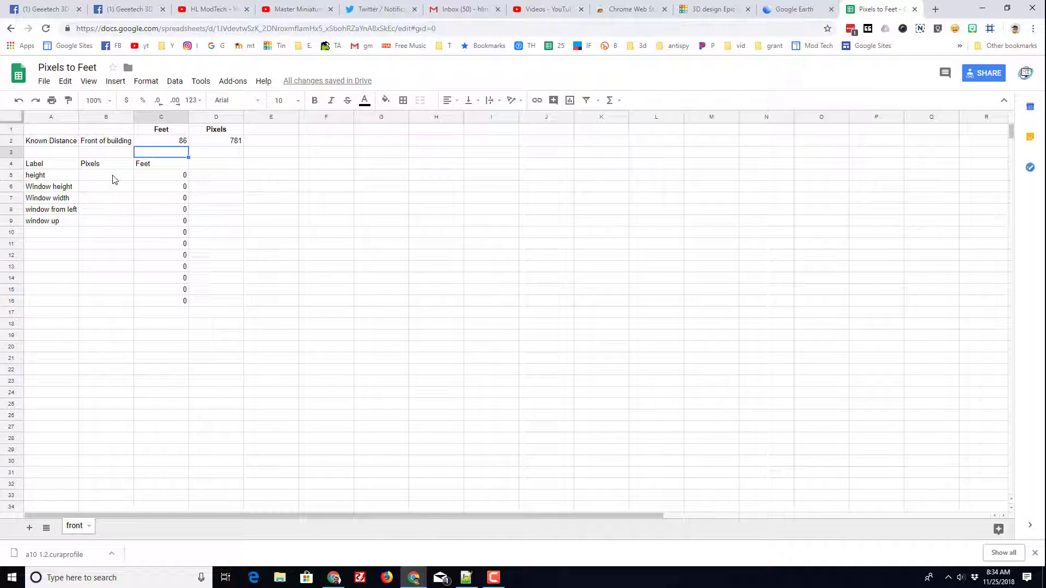
- Measure the building height and enter 375 pixels, converting to about 41.29 feet
{"action": "left_click", "coordinate": [794, 9]}
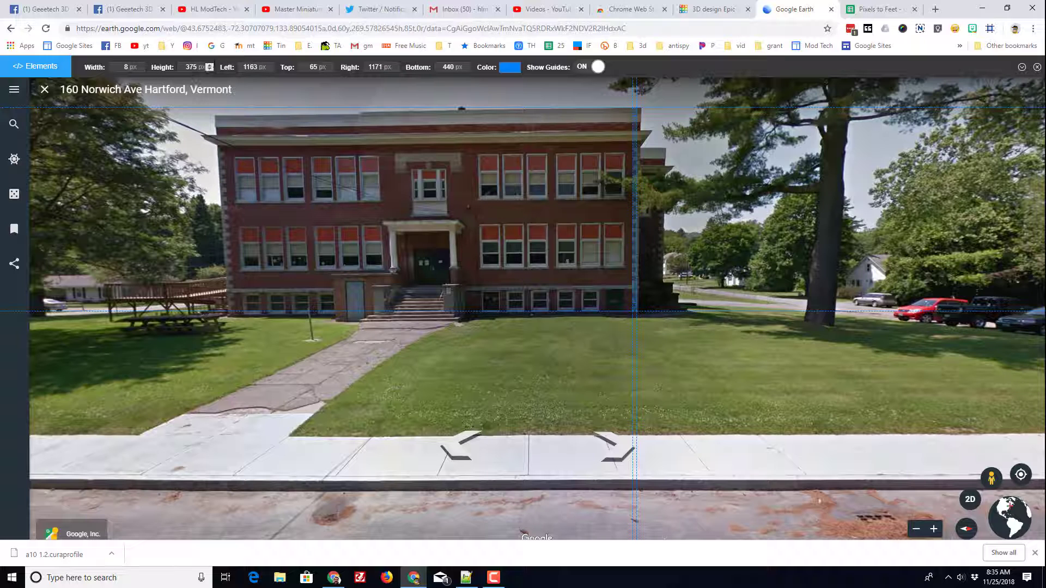
{"action": "left_click", "coordinate": [881, 8]}
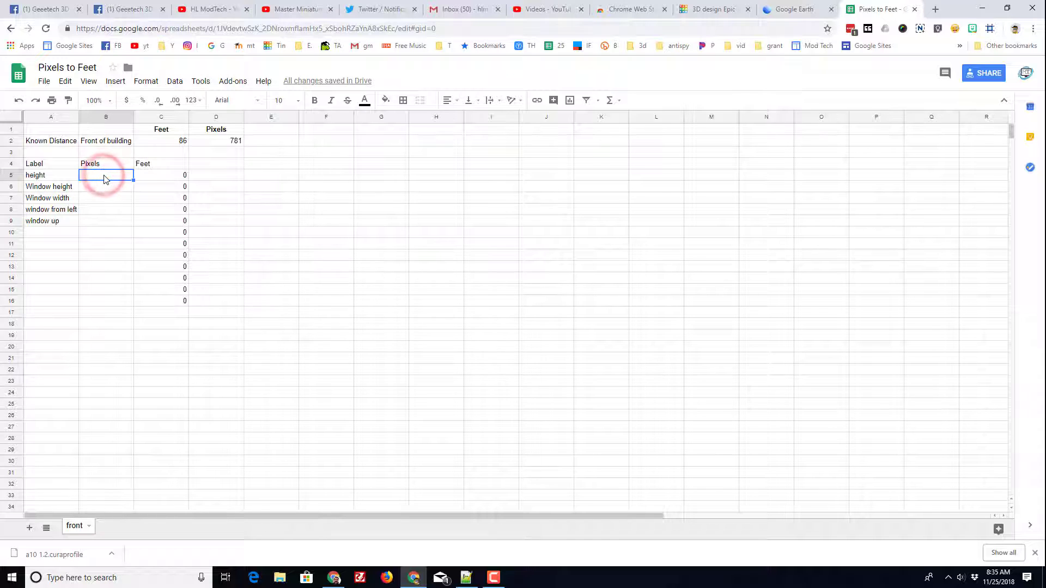
{"action": "type", "text": "375"}
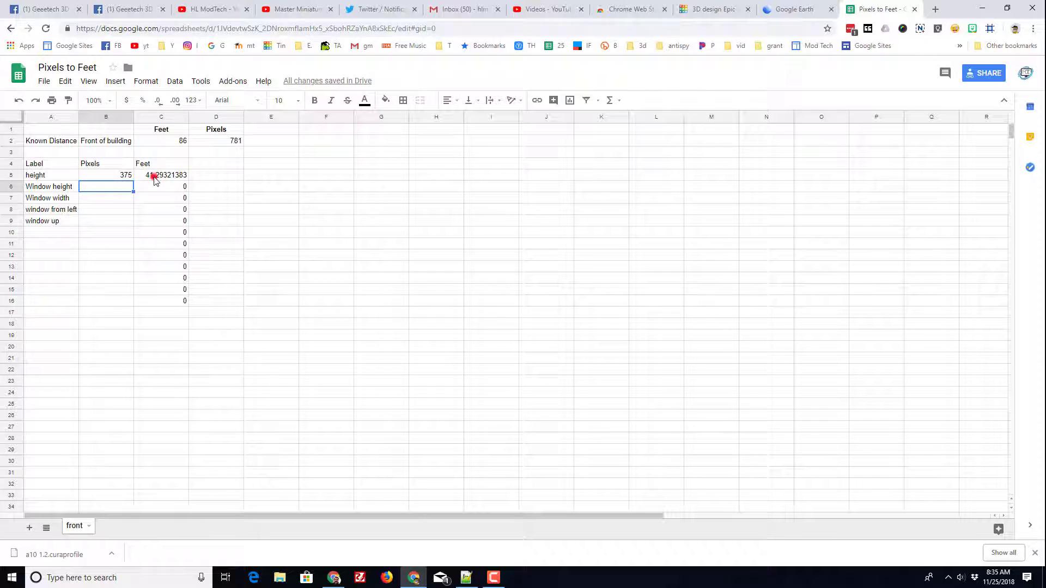
{"action": "double_click", "coordinate": [160, 175]}
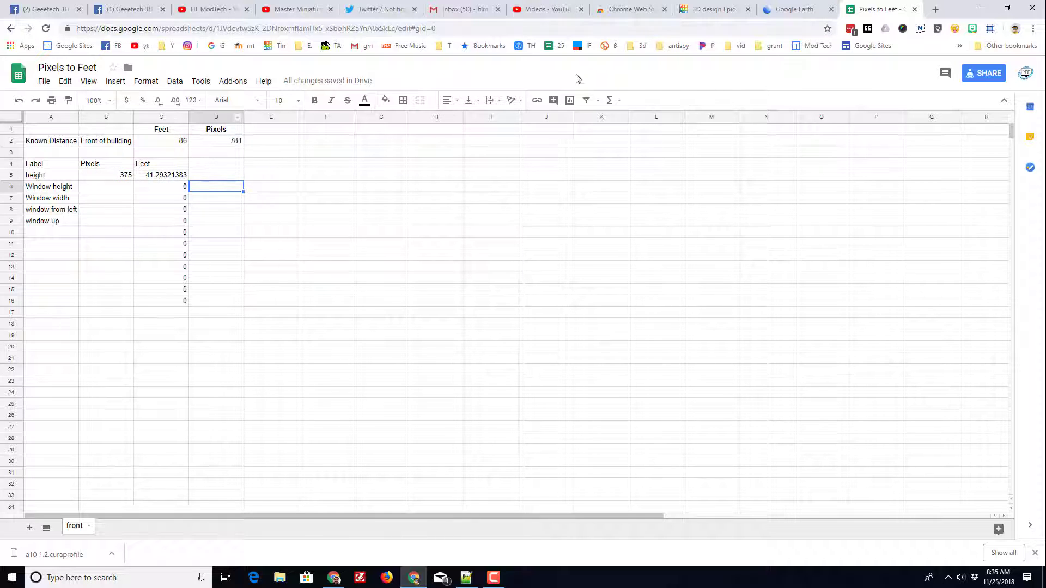
- Raise the grouped building shape to a much taller height in Tinkercad
{"action": "left_click", "coordinate": [713, 9]}
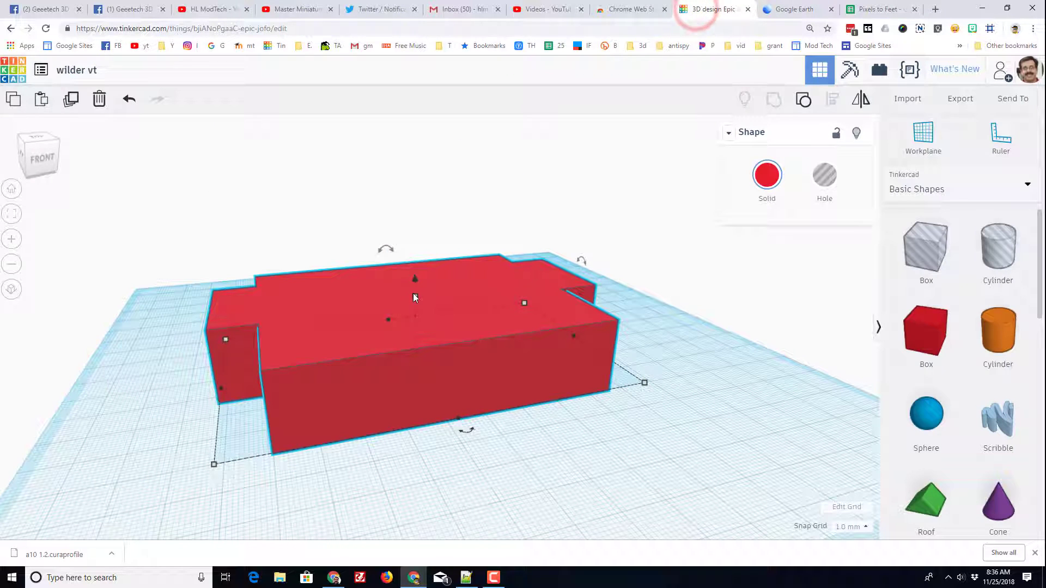
{"action": "left_click", "coordinate": [414, 278]}
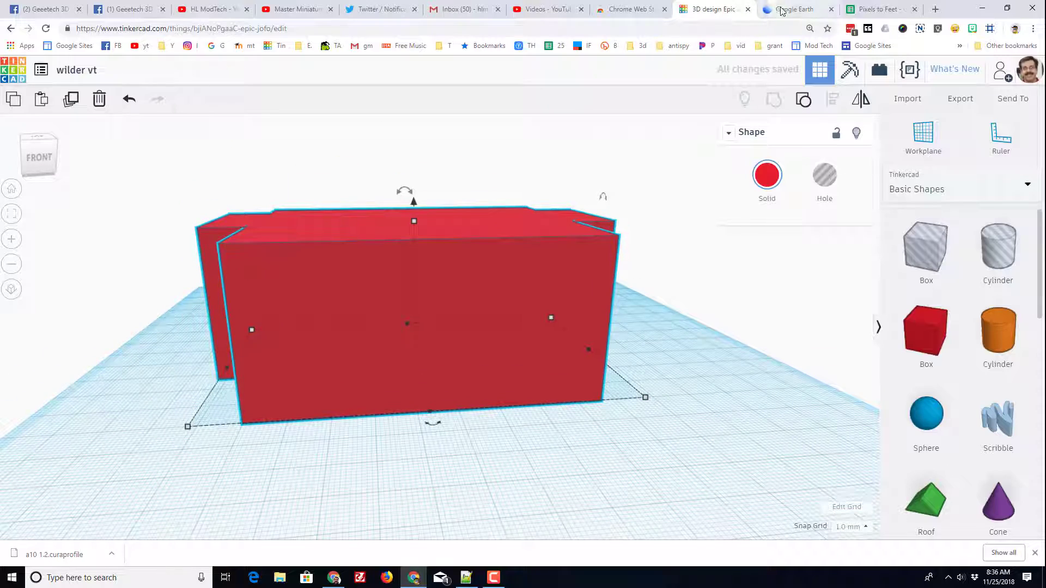
{"action": "left_click", "coordinate": [793, 8]}
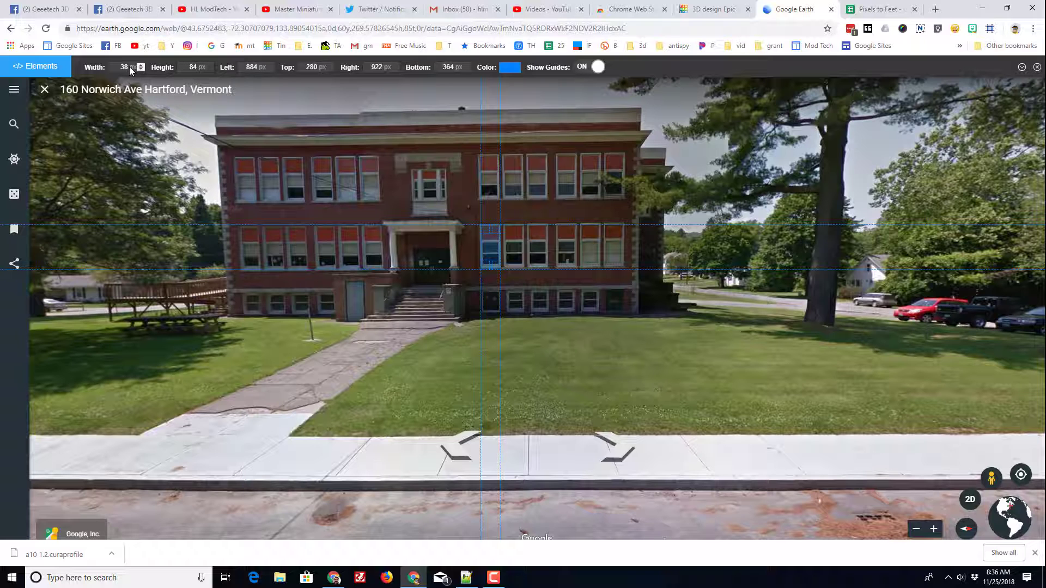
- Enter the window height of 84 pixels and width of 38 pixels in the Pixels to Feet sheet
{"action": "left_click", "coordinate": [877, 9]}
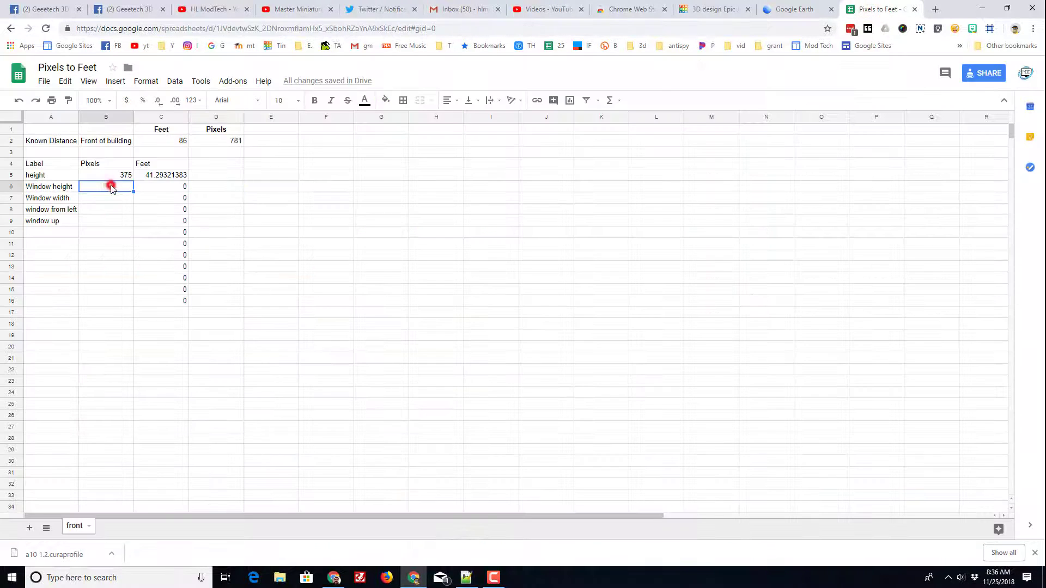
{"action": "type", "text": "84"}
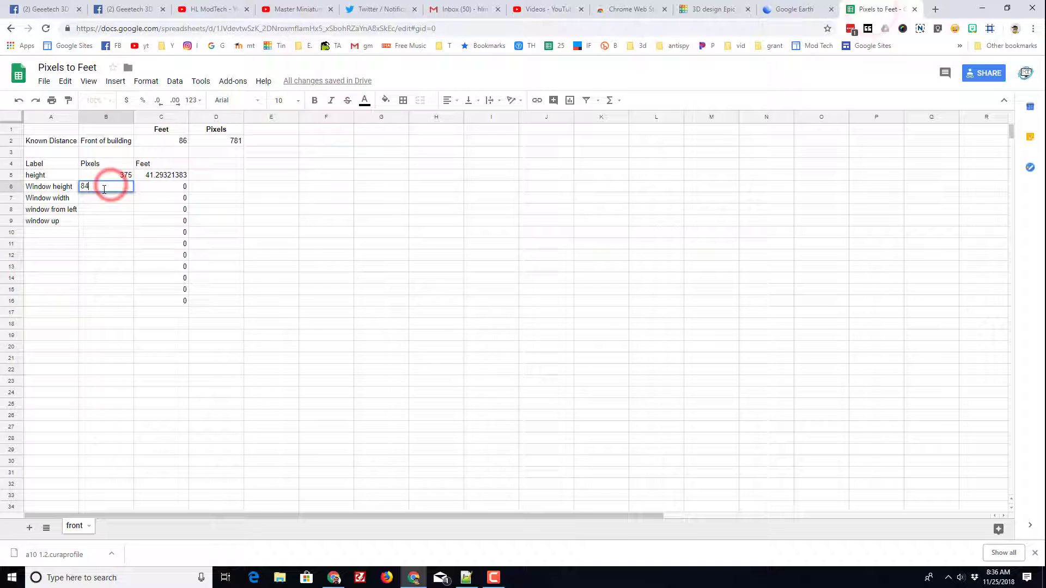
{"action": "key", "text": "enter"}
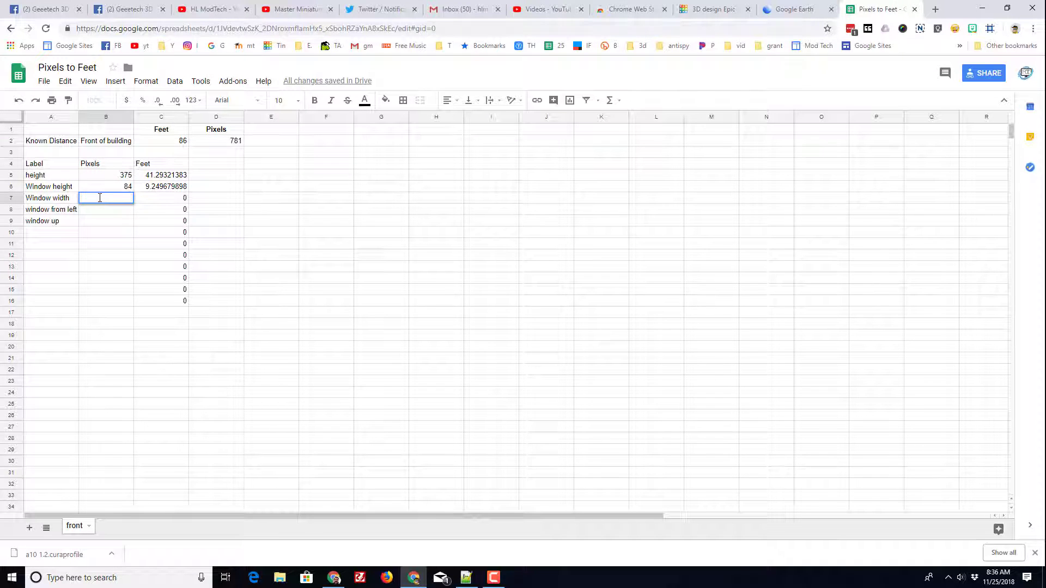
{"action": "type", "text": "38"}
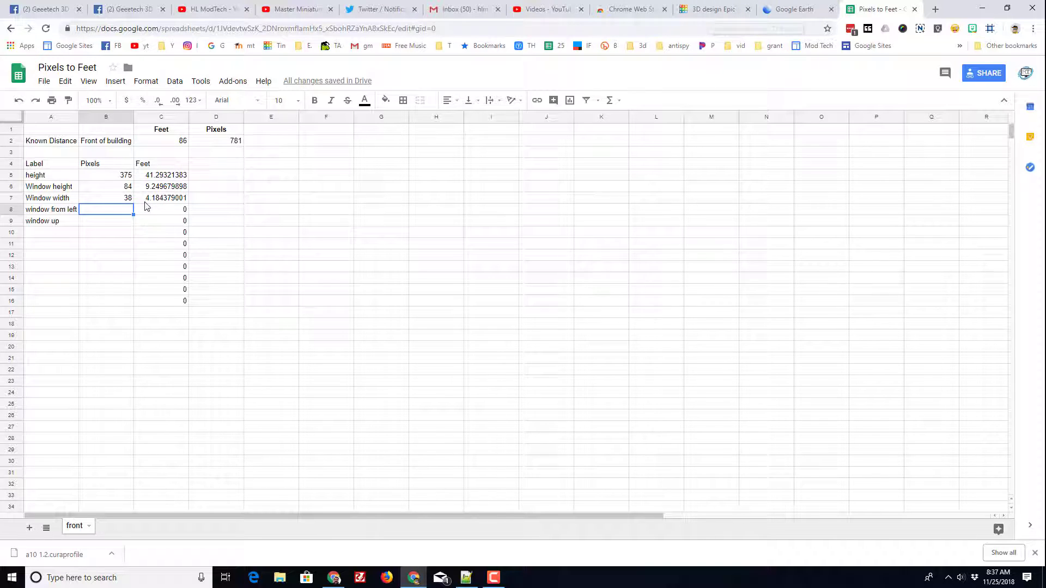
{"action": "left_click", "coordinate": [712, 8]}
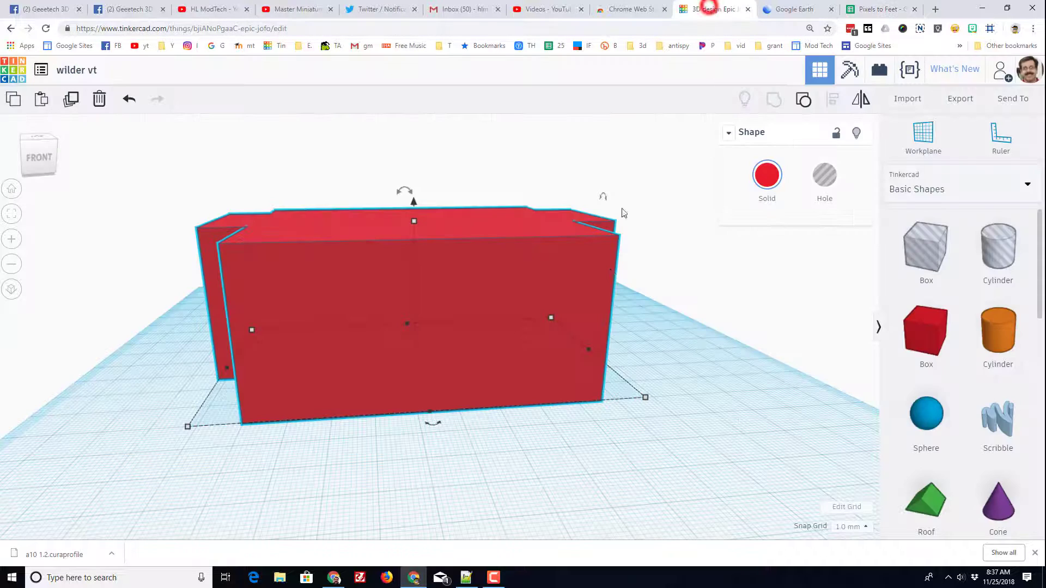
- Add a Box shape as a window hole at the building's lower front corner
{"action": "left_click", "coordinate": [925, 250]}
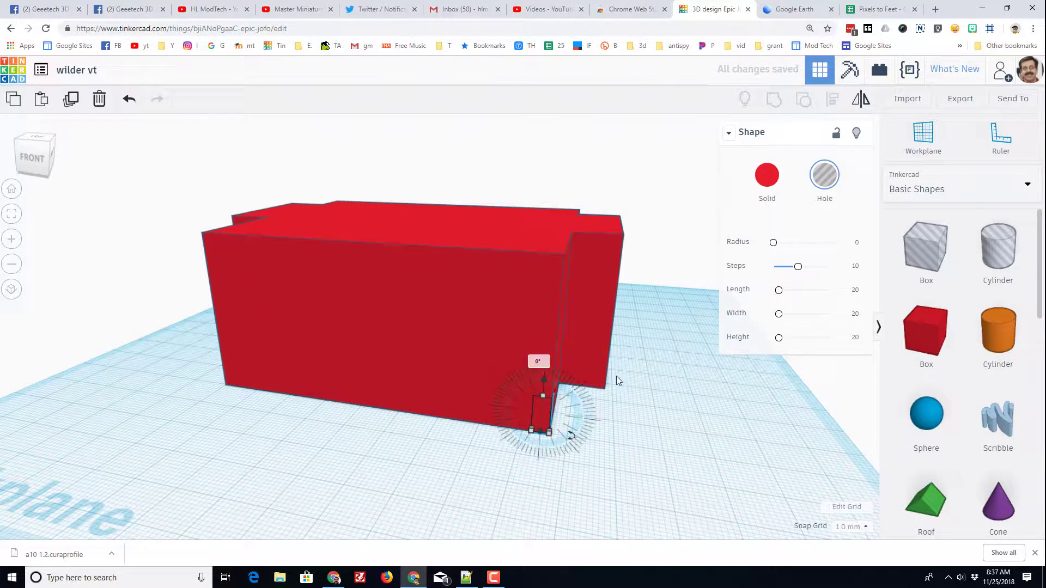
{"action": "left_click", "coordinate": [791, 9]}
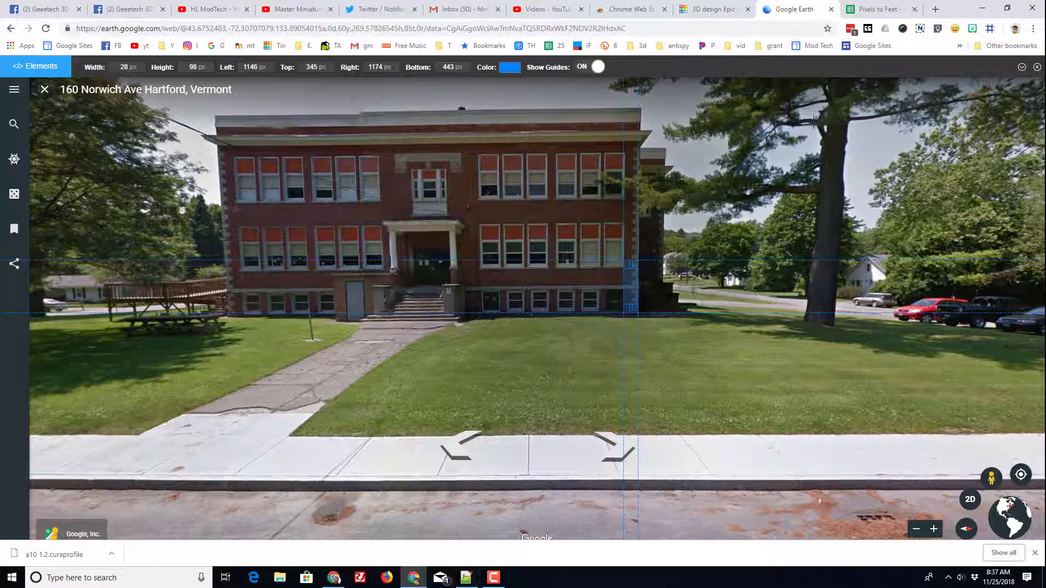
- Record the window offsets: 28 pixels from the left and 98 pixels up
{"action": "left_click", "coordinate": [880, 9]}
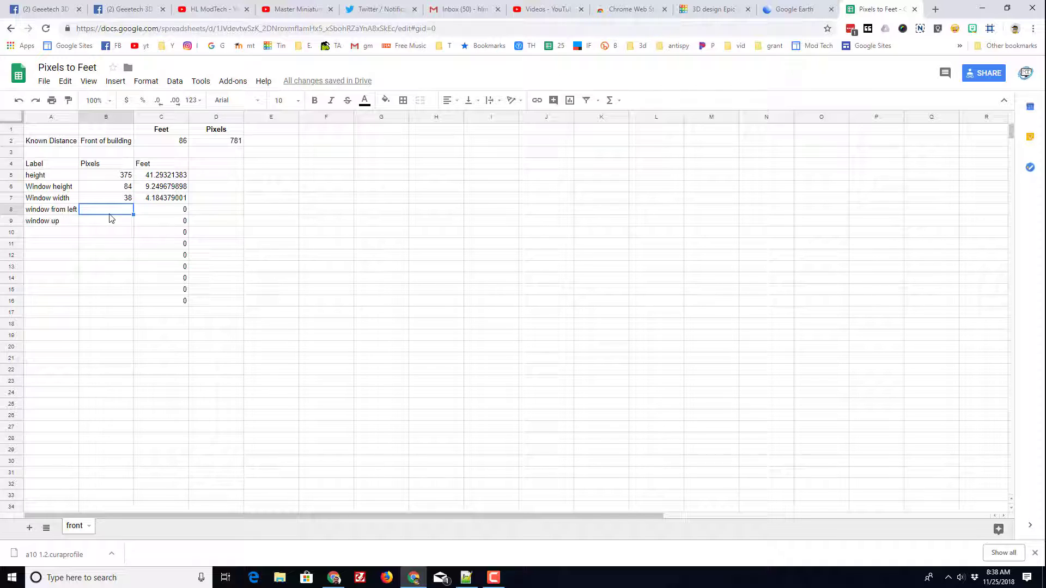
{"action": "type", "text": "28"}
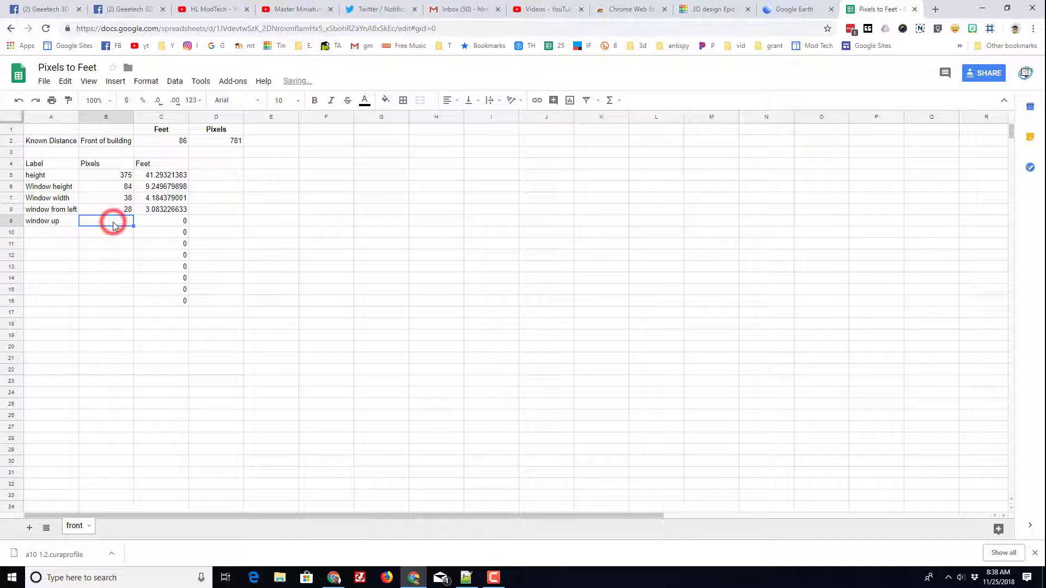
{"action": "type", "text": "98"}
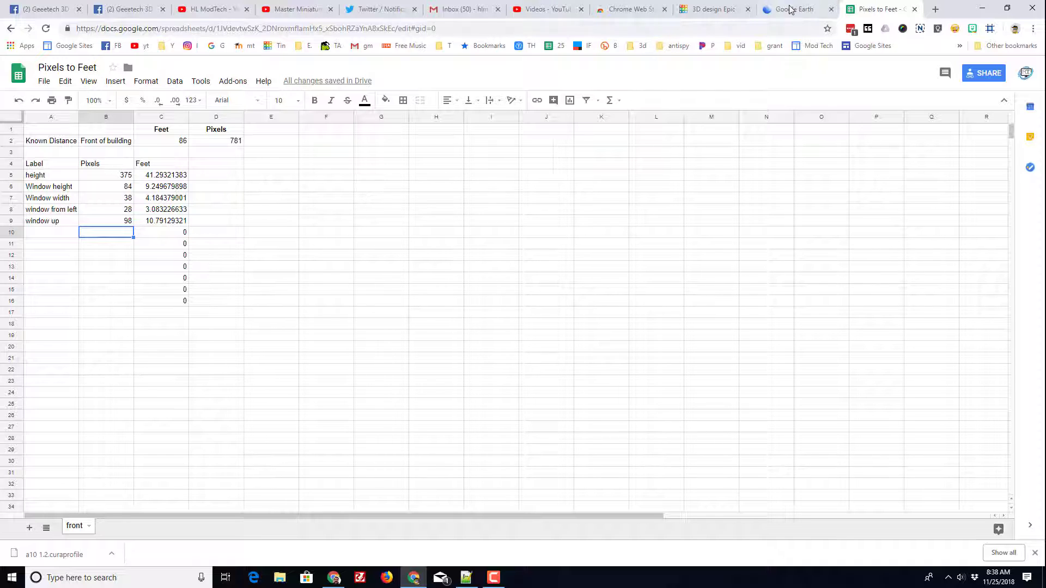
{"action": "left_click", "coordinate": [714, 9]}
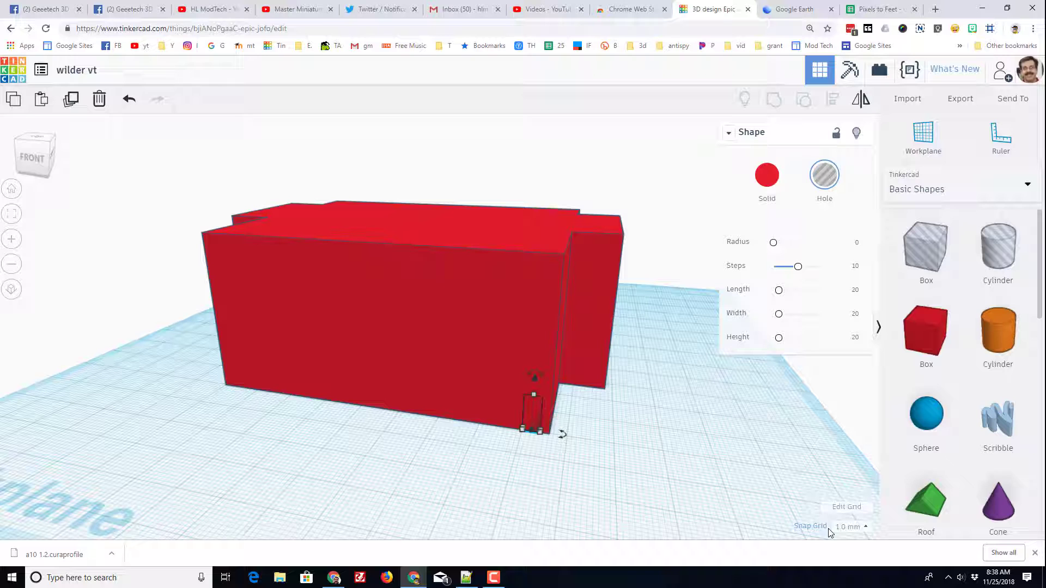
- Switch the snap grid to 5 mm to raise the window hole, then back to 1 mm
{"action": "left_click", "coordinate": [850, 526]}
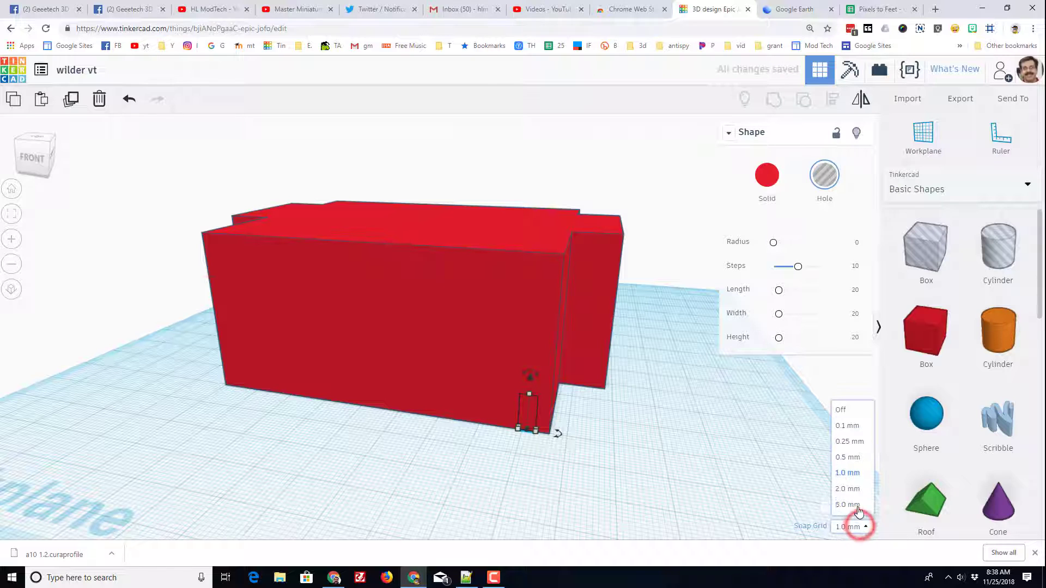
{"action": "left_click", "coordinate": [848, 504]}
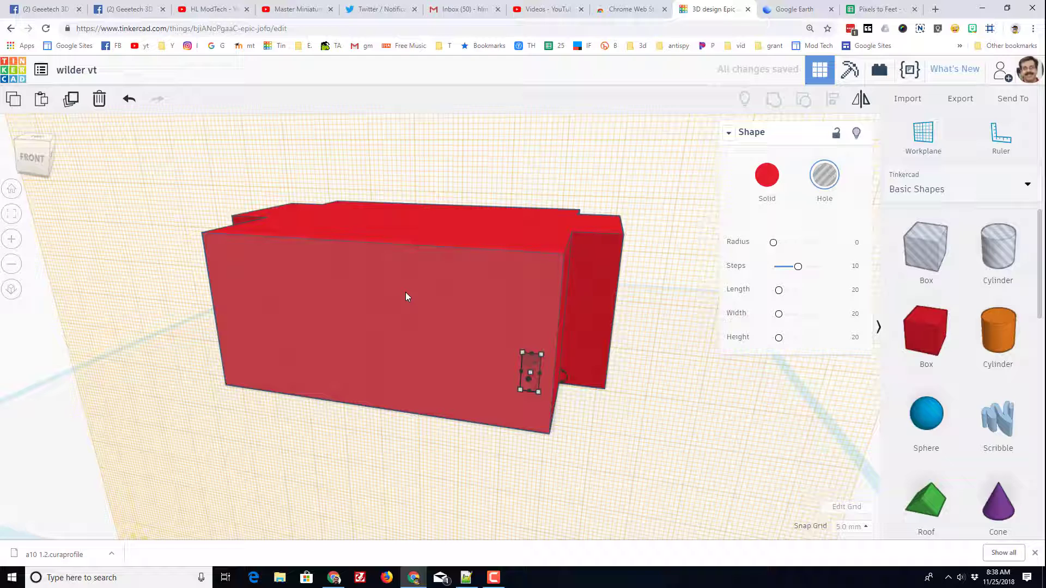
{"action": "mouse_move", "coordinate": [377, 381]}
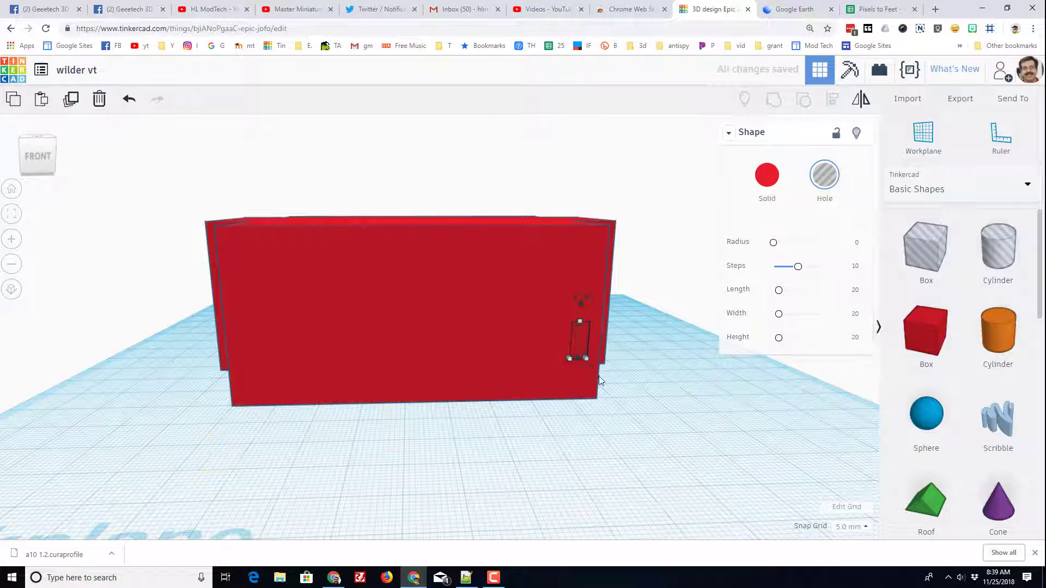
{"action": "left_click", "coordinate": [847, 527]}
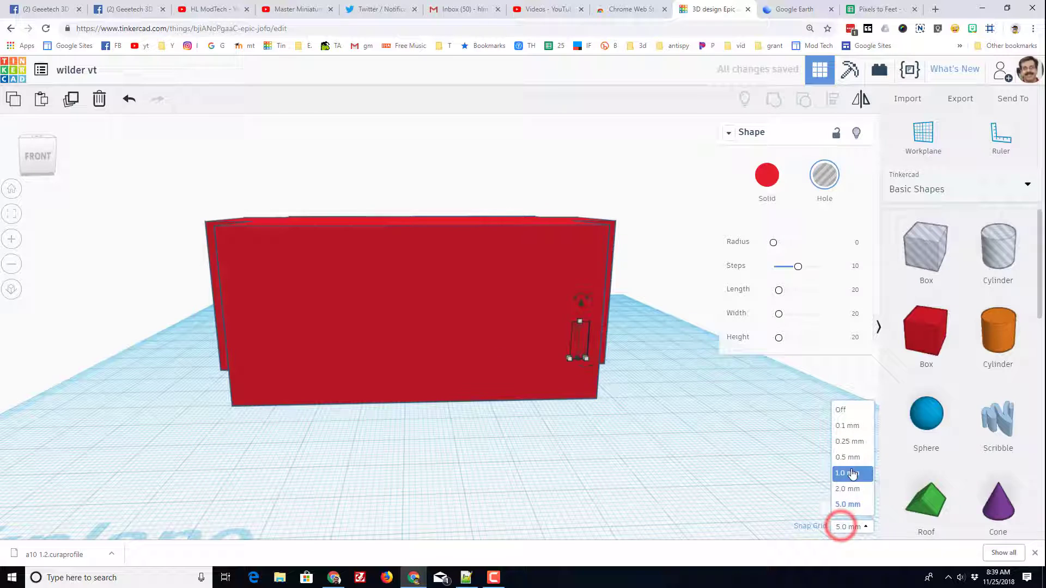
{"action": "left_click", "coordinate": [847, 473]}
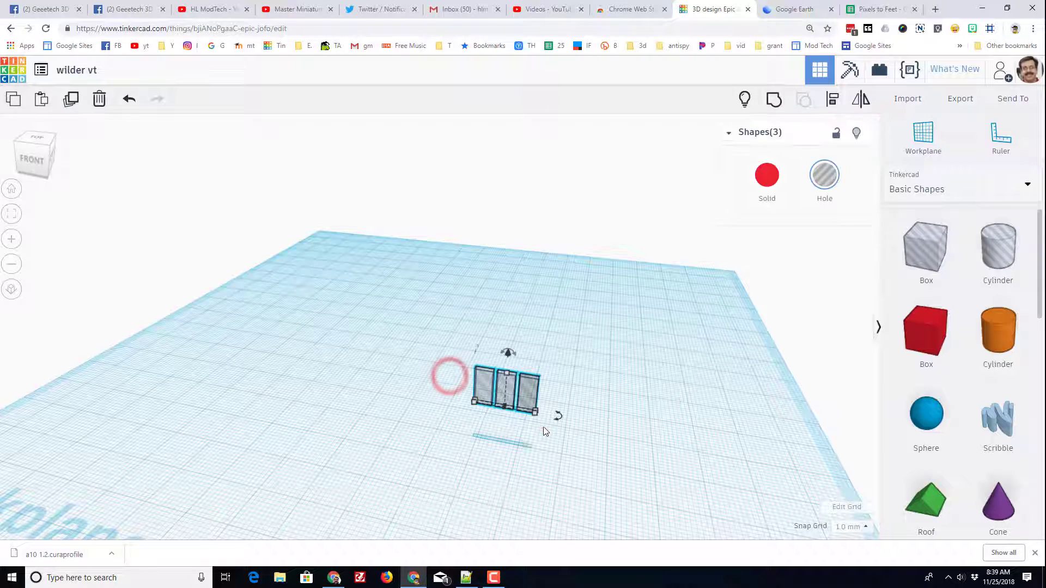
- Group the three window holes, duplicate the set, and toggle the wall's visibility
{"action": "left_click", "coordinate": [773, 99]}
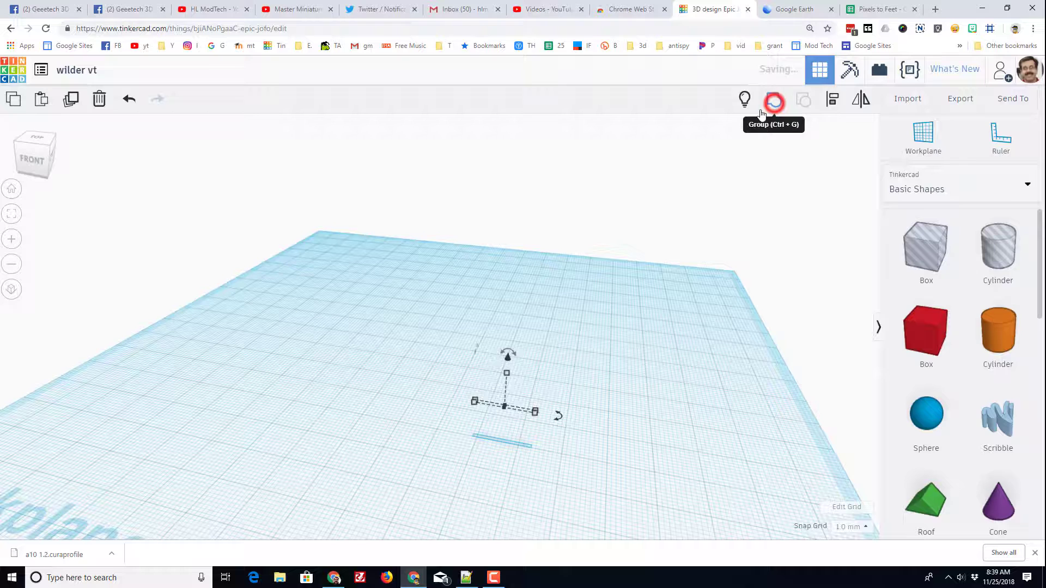
{"action": "left_click", "coordinate": [774, 99]}
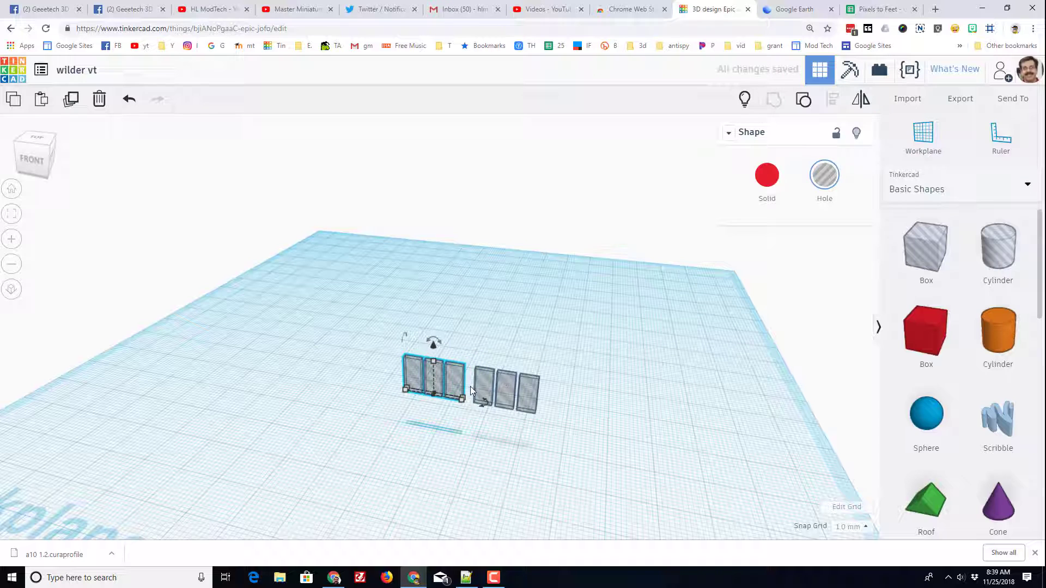
{"action": "left_click", "coordinate": [744, 99]}
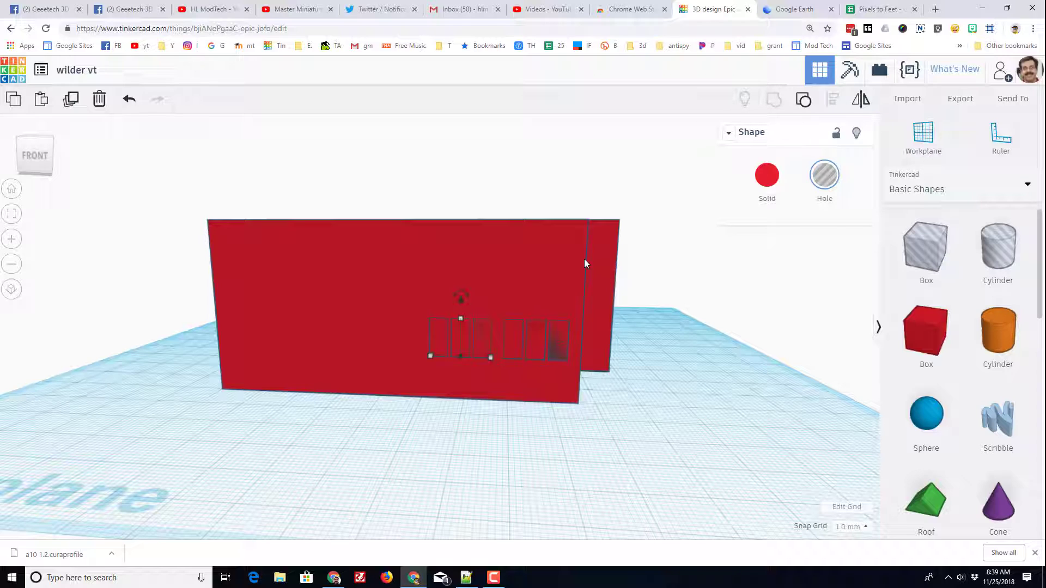
{"action": "mouse_move", "coordinate": [570, 280]}
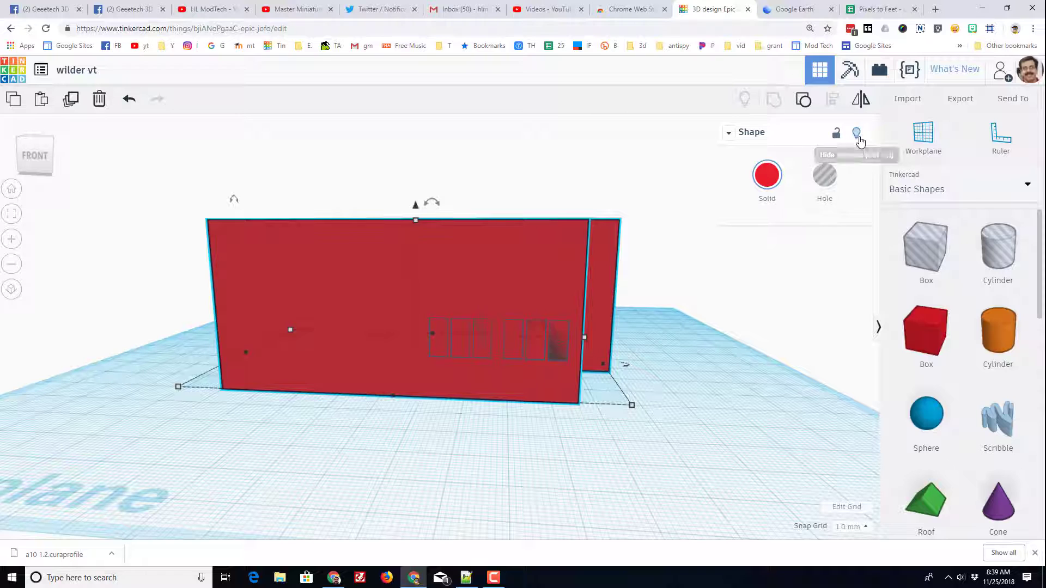
{"action": "left_click", "coordinate": [856, 133]}
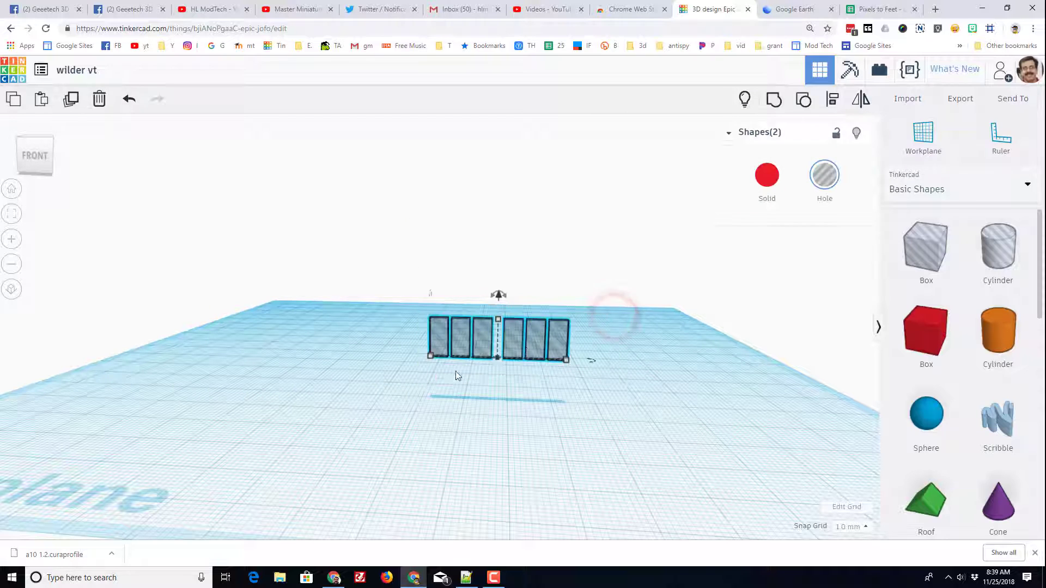
- Group both window sets, duplicate them, and move the copy left at 5 mm snap
{"action": "left_click", "coordinate": [774, 99]}
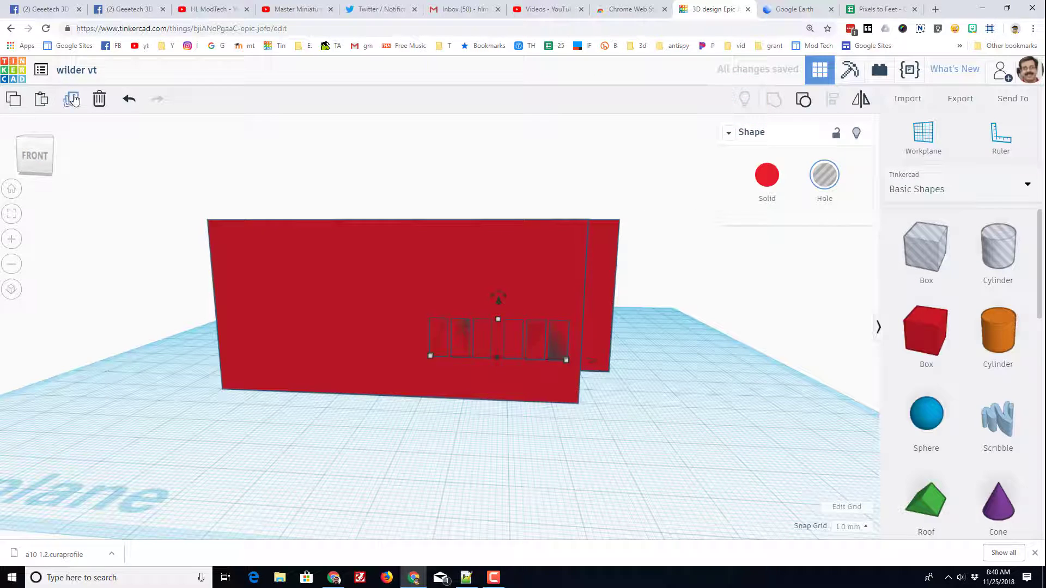
{"action": "left_click", "coordinate": [71, 98]}
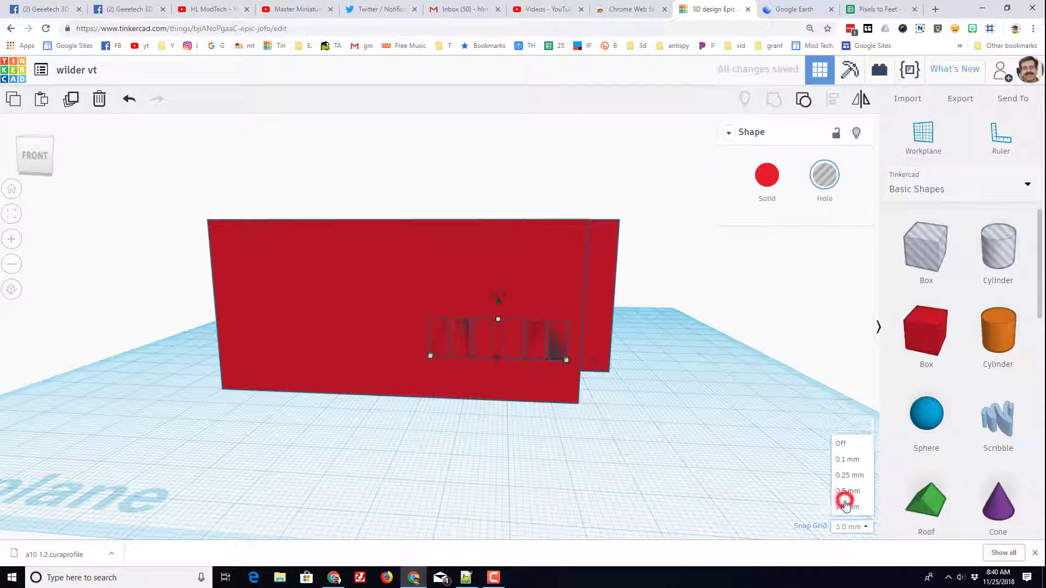
{"action": "left_click", "coordinate": [846, 504]}
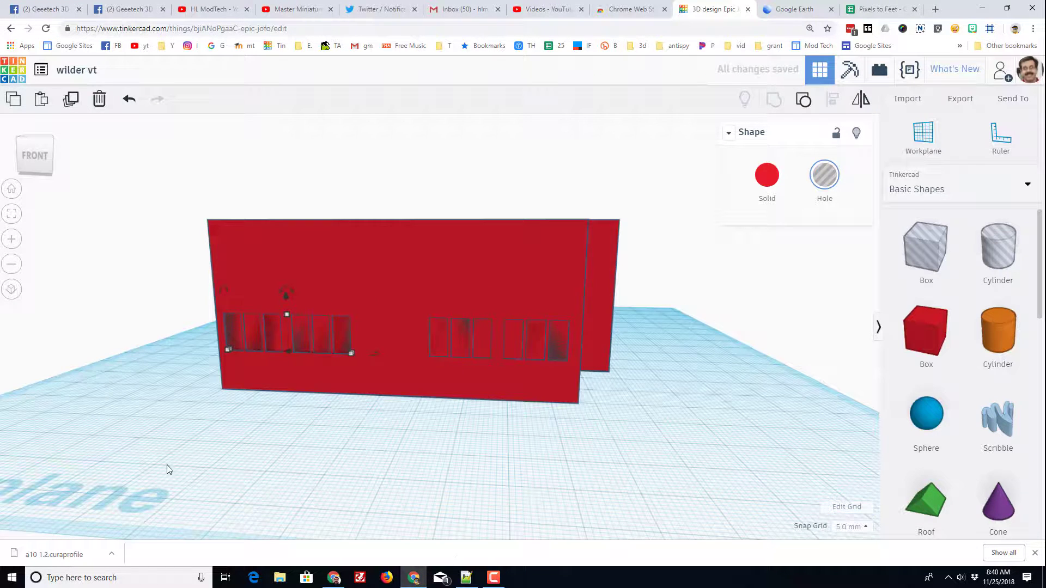
{"action": "left_click_drag", "start_coordinate": [167, 469], "coordinate": [205, 467]}
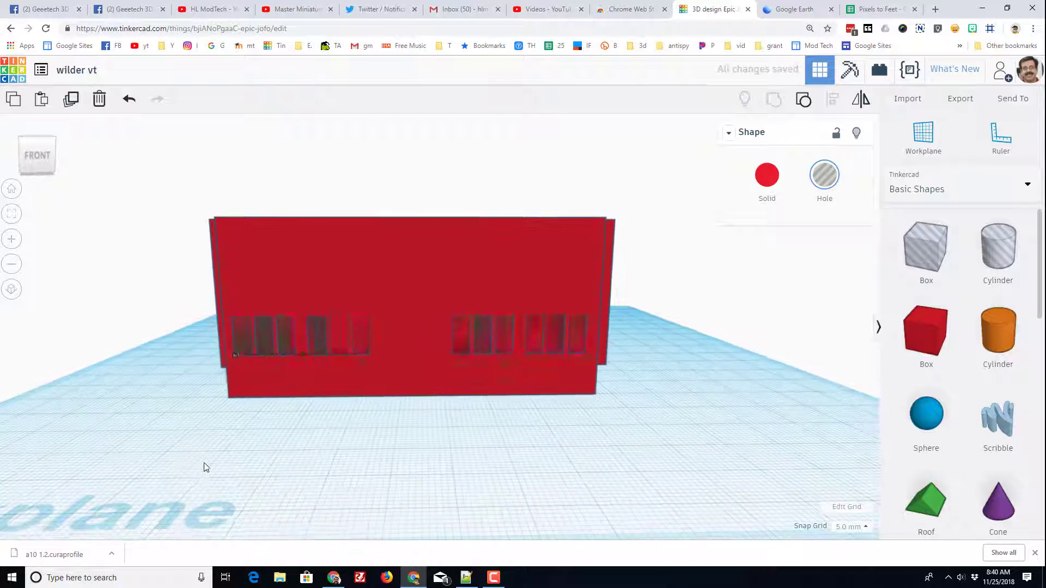
{"action": "left_click", "coordinate": [300, 337]}
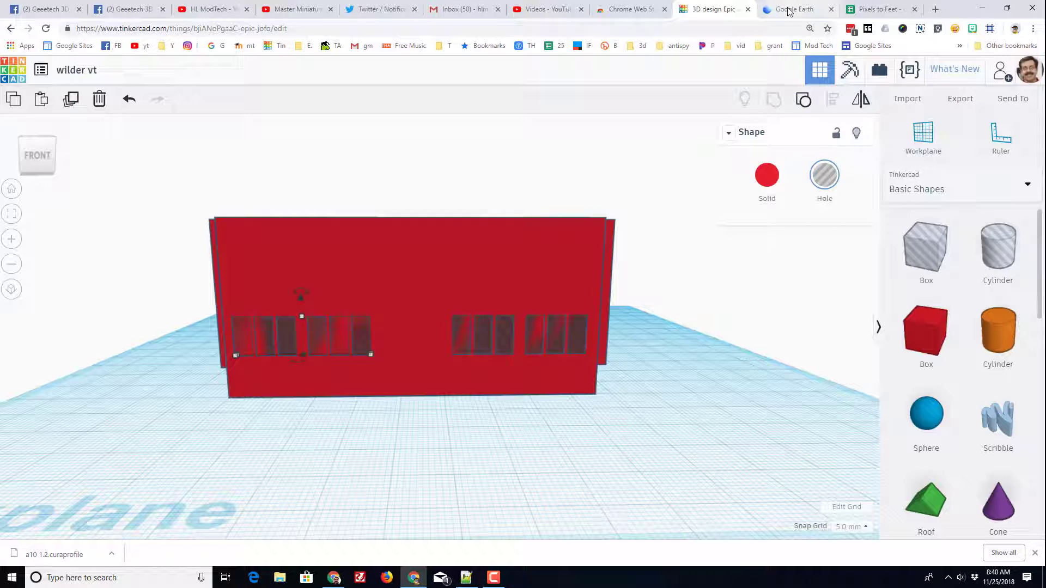
{"action": "left_click", "coordinate": [791, 8]}
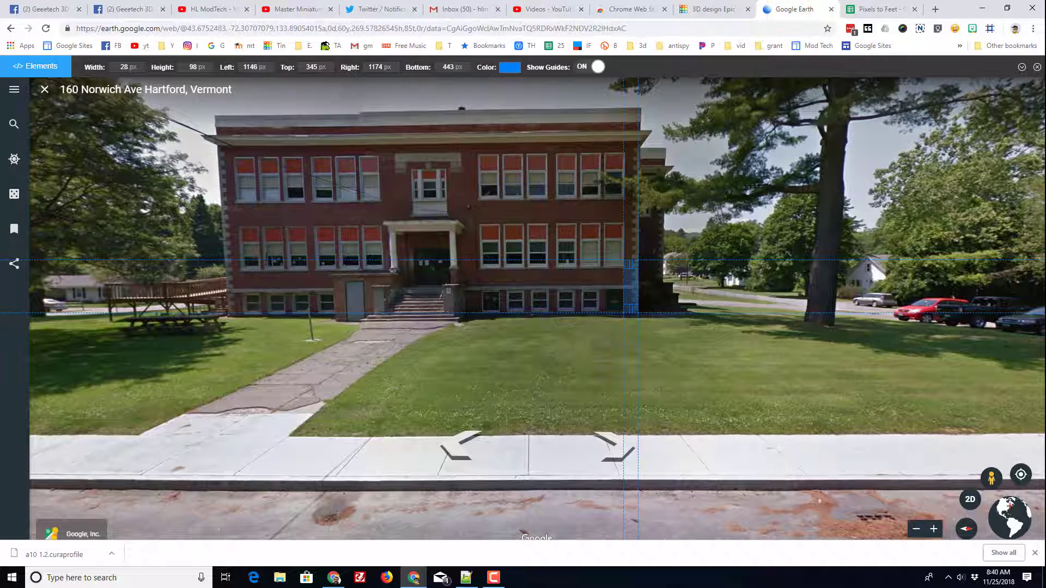
{"action": "left_click", "coordinate": [713, 8]}
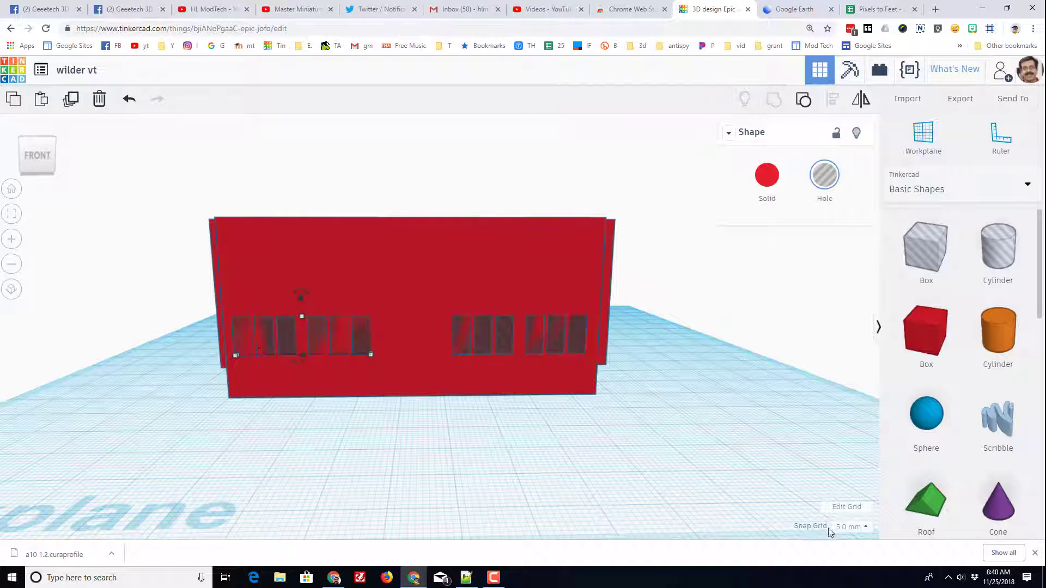
- At 1 mm snap, hide the wall and drag a copy of the window row upward
{"action": "left_click", "coordinate": [849, 526]}
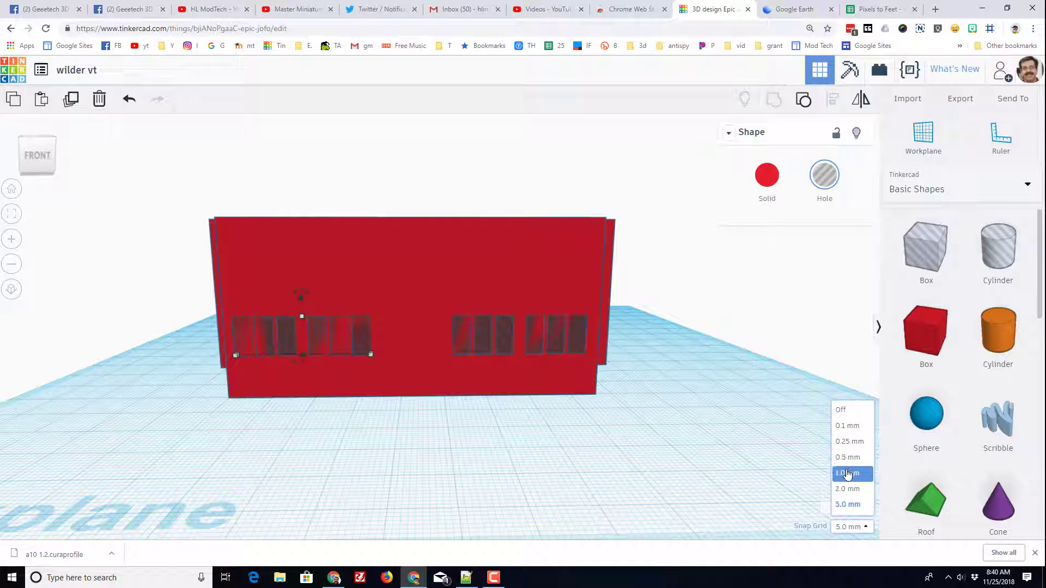
{"action": "left_click", "coordinate": [848, 473]}
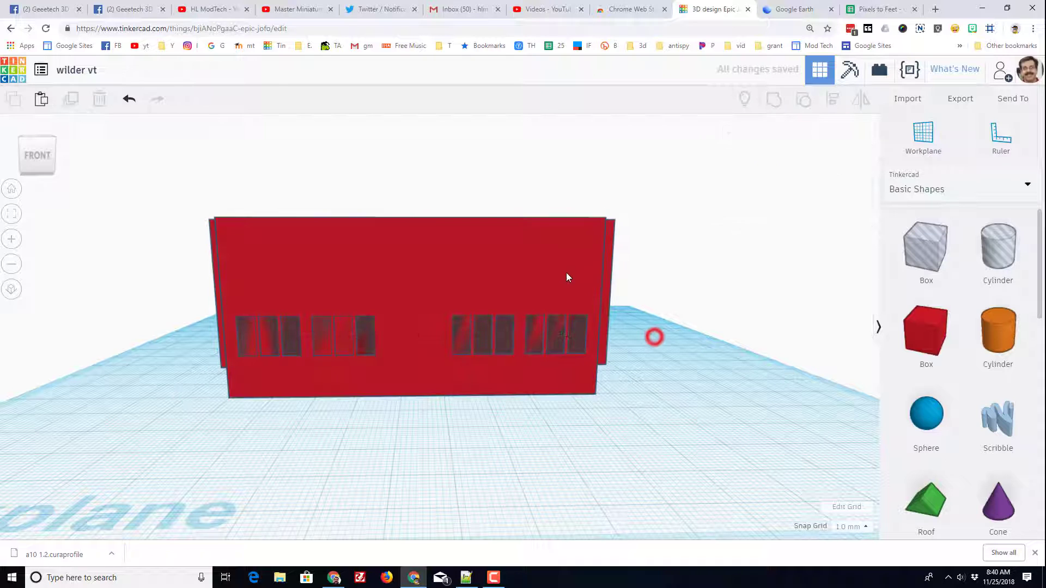
{"action": "left_click", "coordinate": [414, 300]}
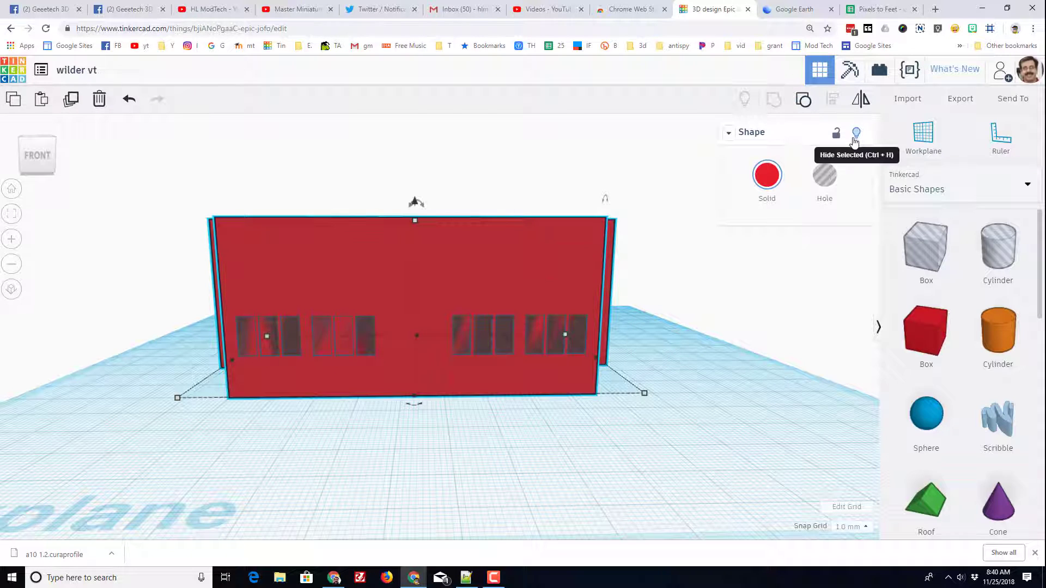
{"action": "left_click", "coordinate": [856, 132]}
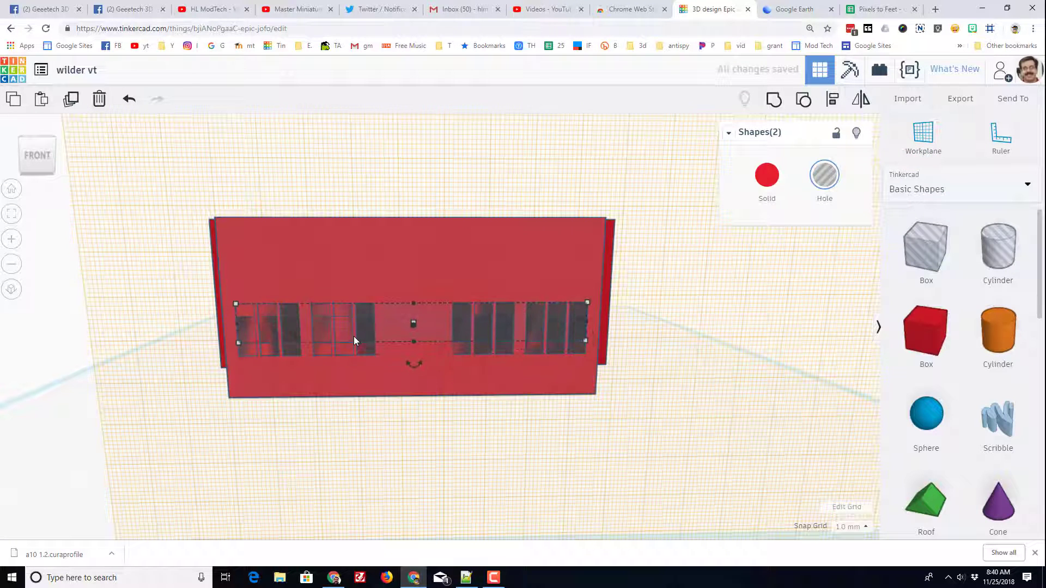
{"action": "left_click_drag", "start_coordinate": [413, 324], "coordinate": [412, 273]}
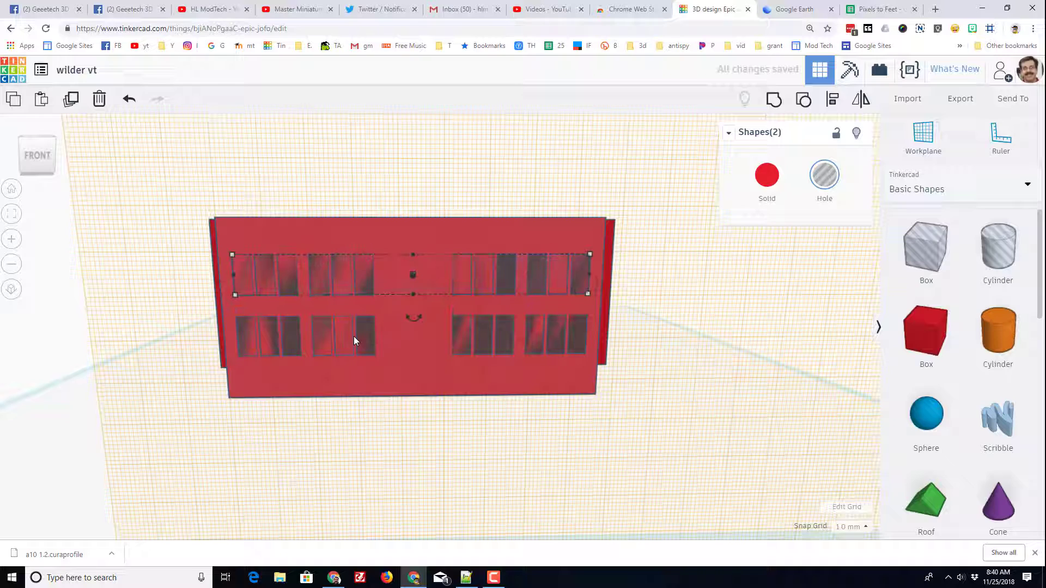
{"action": "left_click_drag", "start_coordinate": [412, 274], "coordinate": [412, 264]}
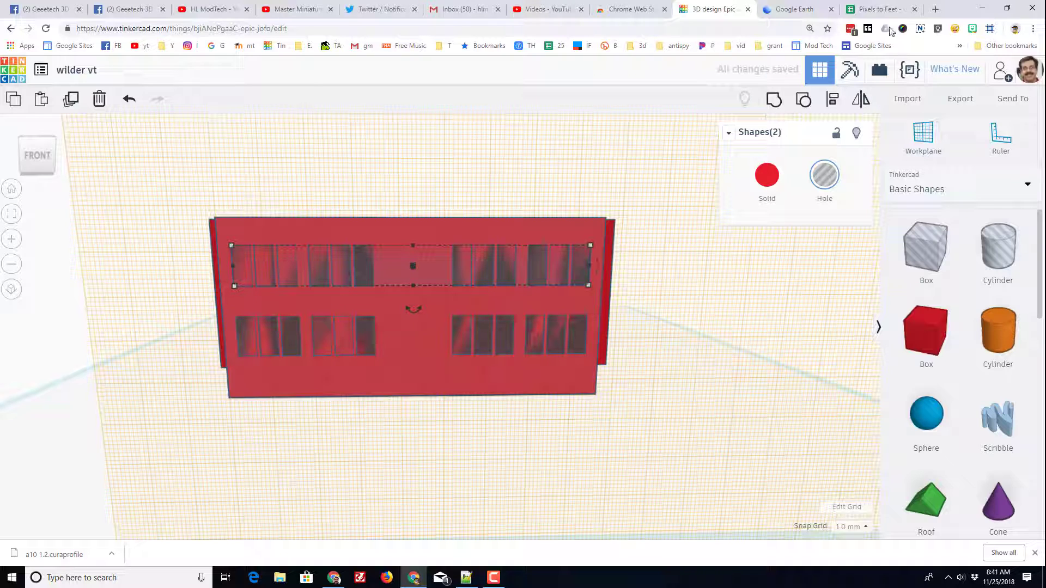
{"action": "left_click", "coordinate": [790, 10]}
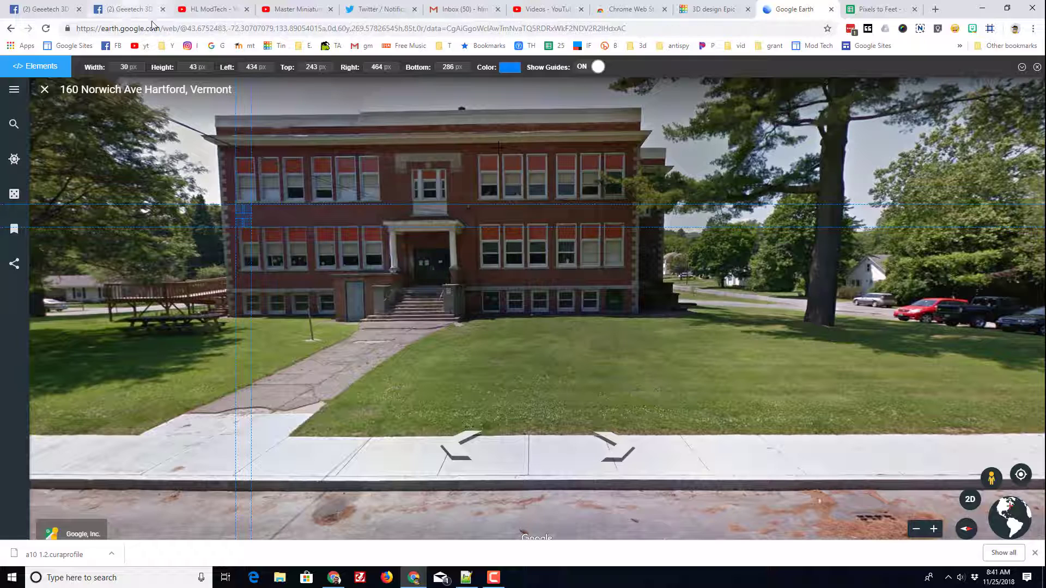
- Add a 'between win' row with a 43-pixel gap between windows
{"action": "left_click", "coordinate": [880, 9]}
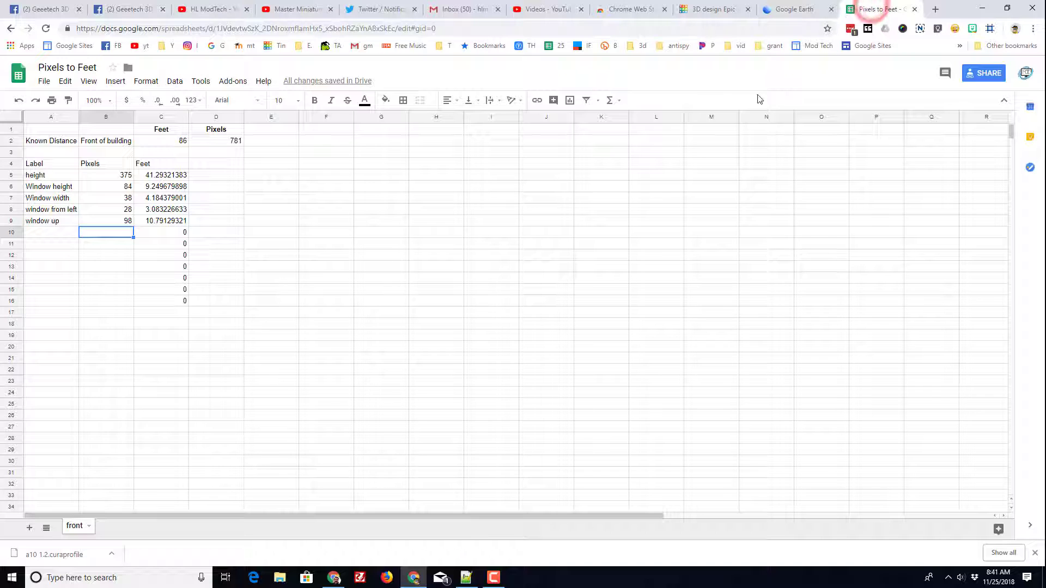
{"action": "type", "text": "between win"}
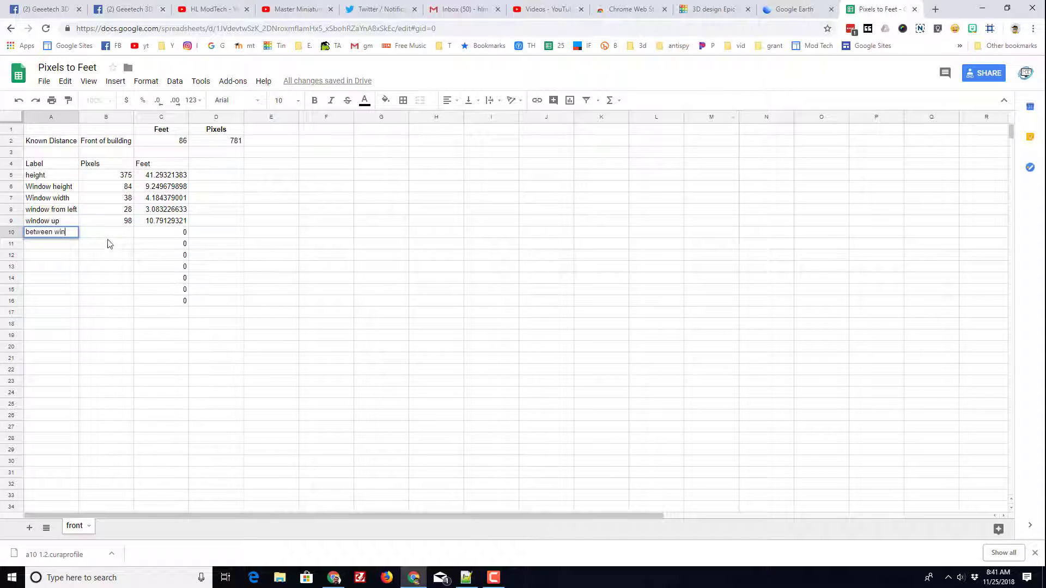
{"action": "type", "text": "43"}
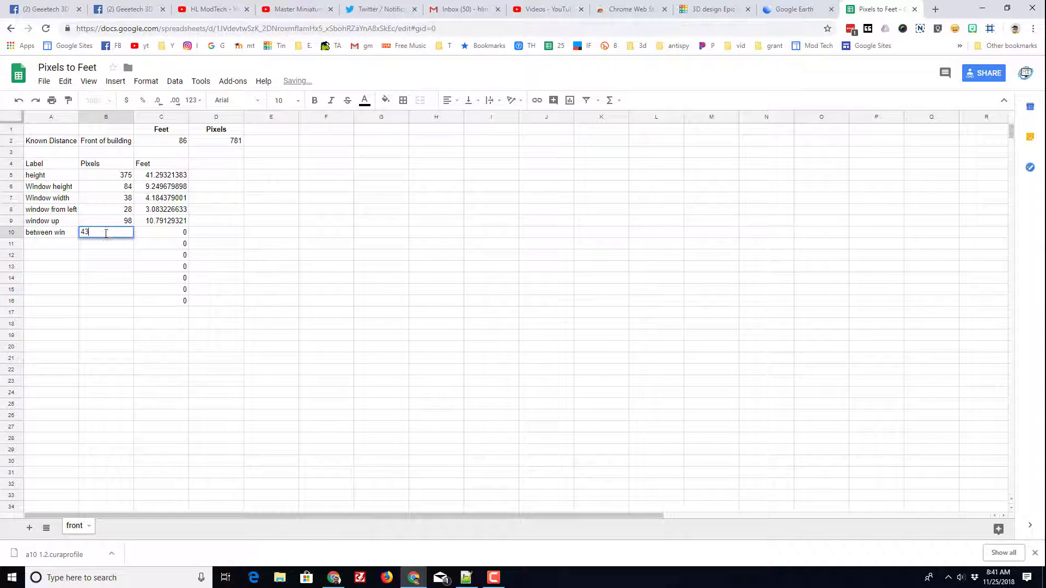
{"action": "key", "text": "enter"}
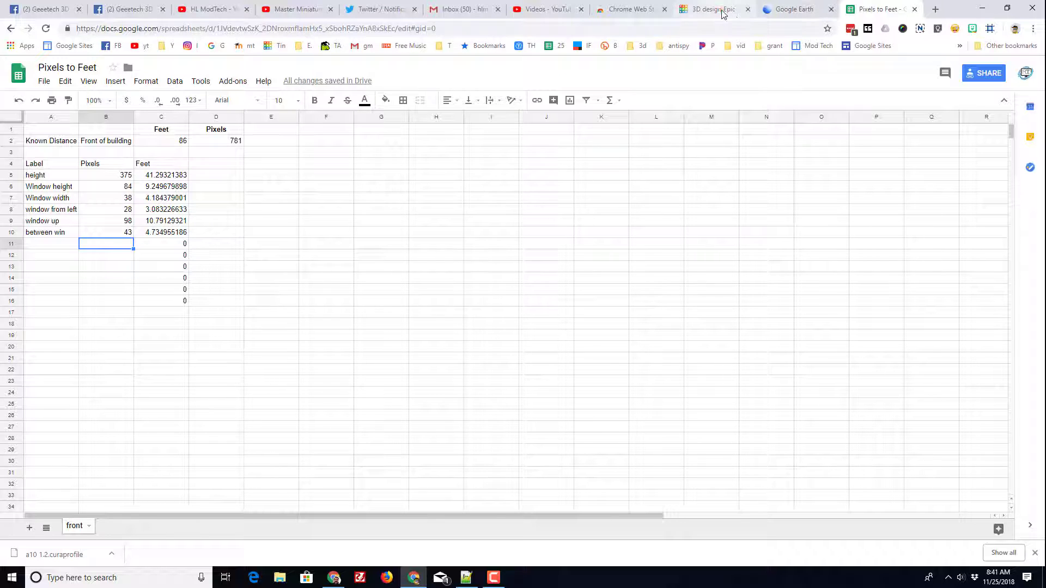
{"action": "left_click", "coordinate": [707, 9]}
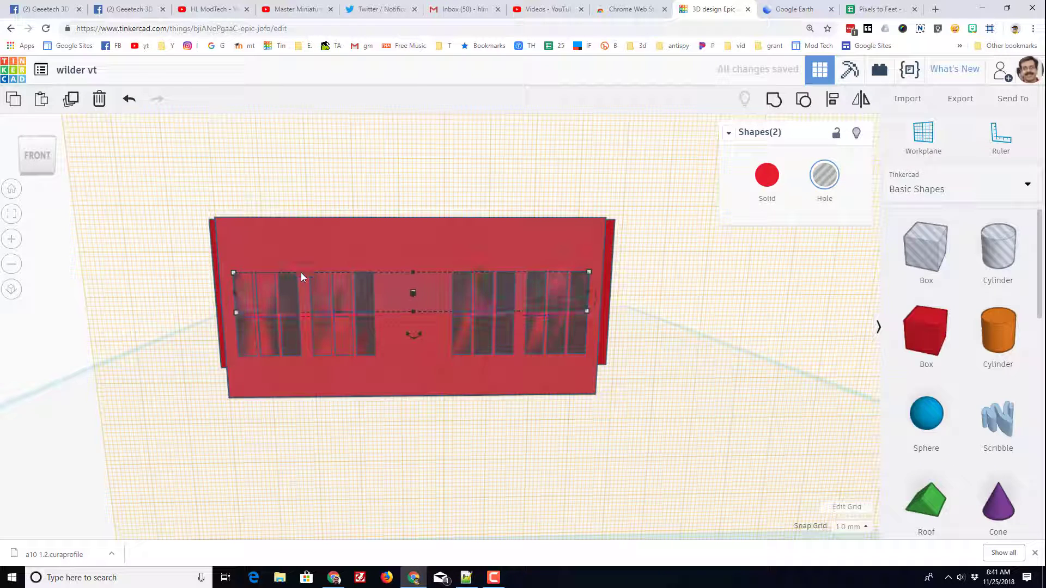
- Orbit the model and compare it against the school's street view photo
{"action": "left_click_drag", "start_coordinate": [413, 292], "coordinate": [413, 273]}
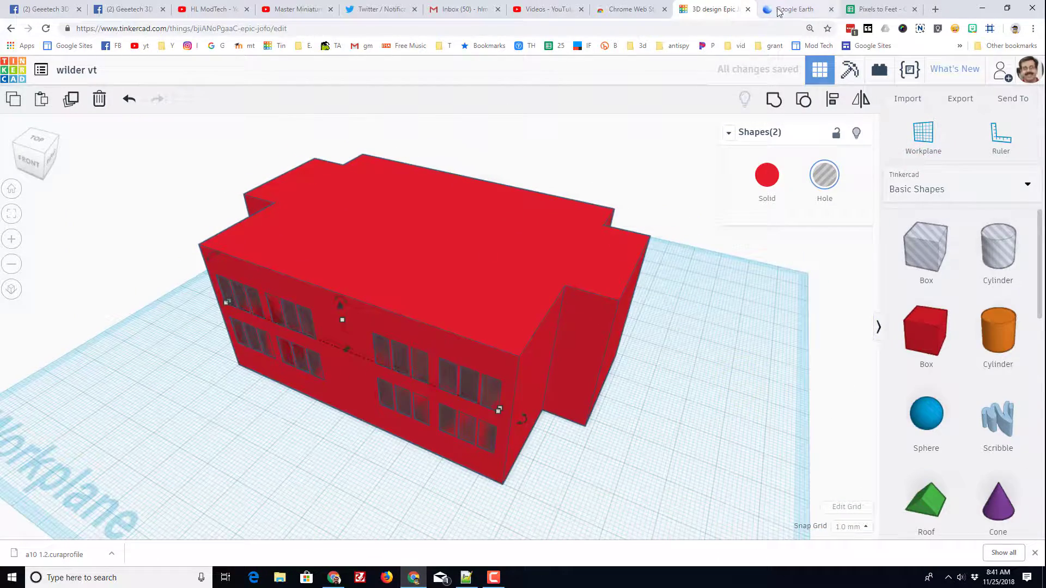
{"action": "left_click", "coordinate": [794, 9]}
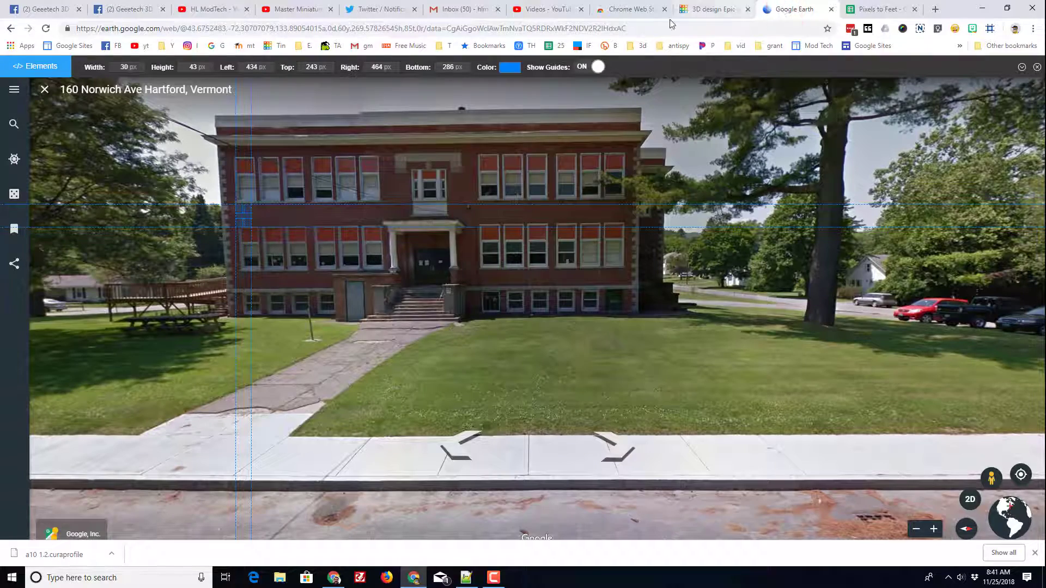
{"action": "left_click", "coordinate": [714, 9]}
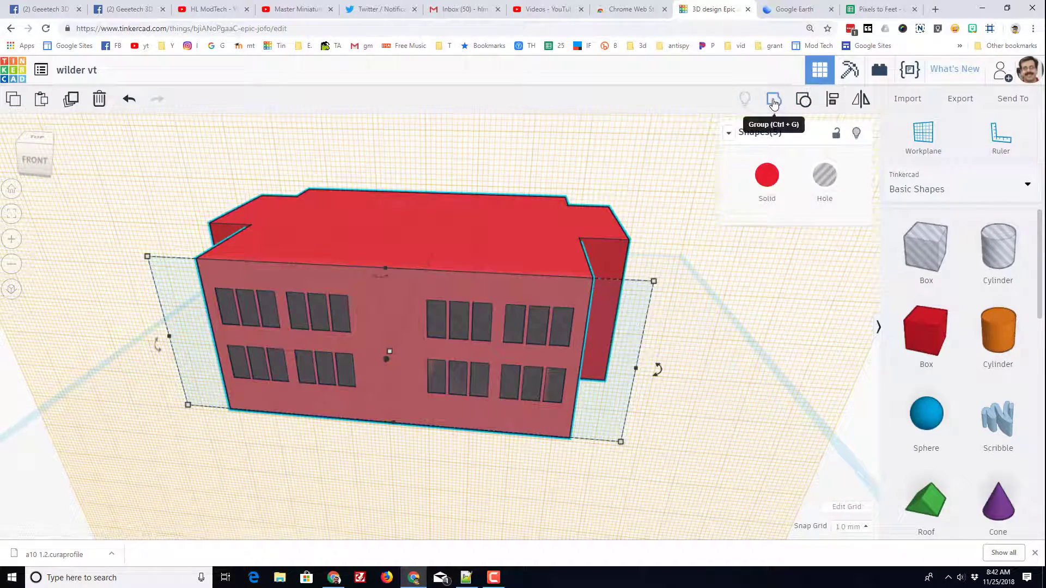
- Group the wall with both rows of window holes into one shape
{"action": "left_click", "coordinate": [773, 99]}
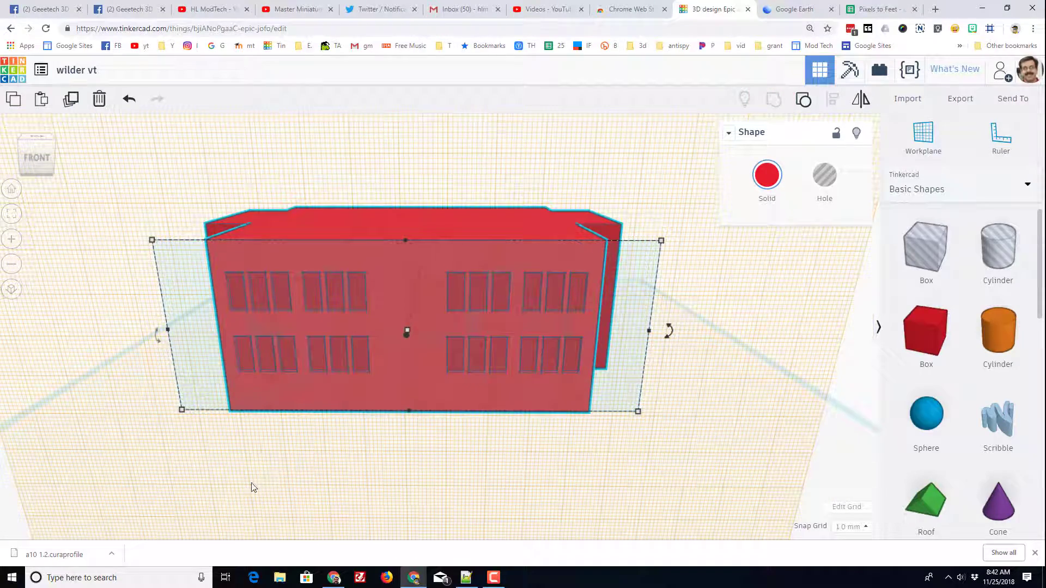
{"action": "left_click", "coordinate": [793, 8]}
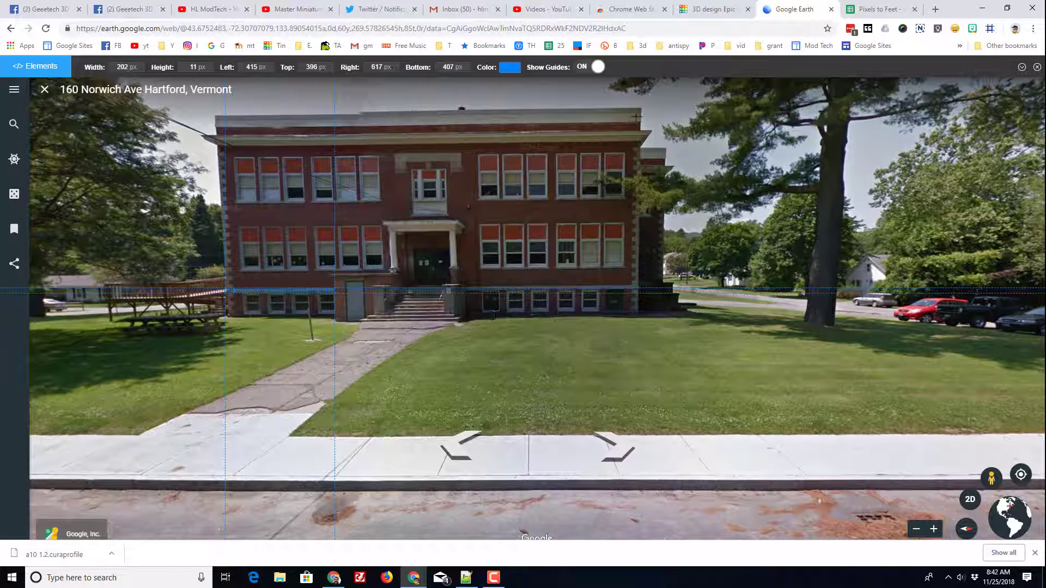
- Add a 200-pixel measurement to the Pixels to Feet sheet
{"action": "left_click", "coordinate": [881, 10]}
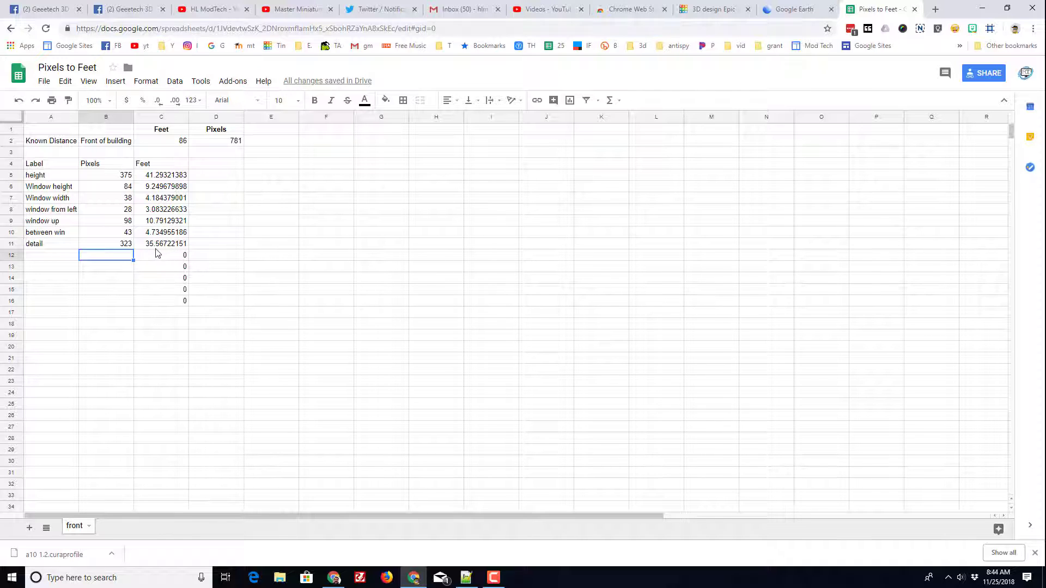
{"action": "type", "text": "200"}
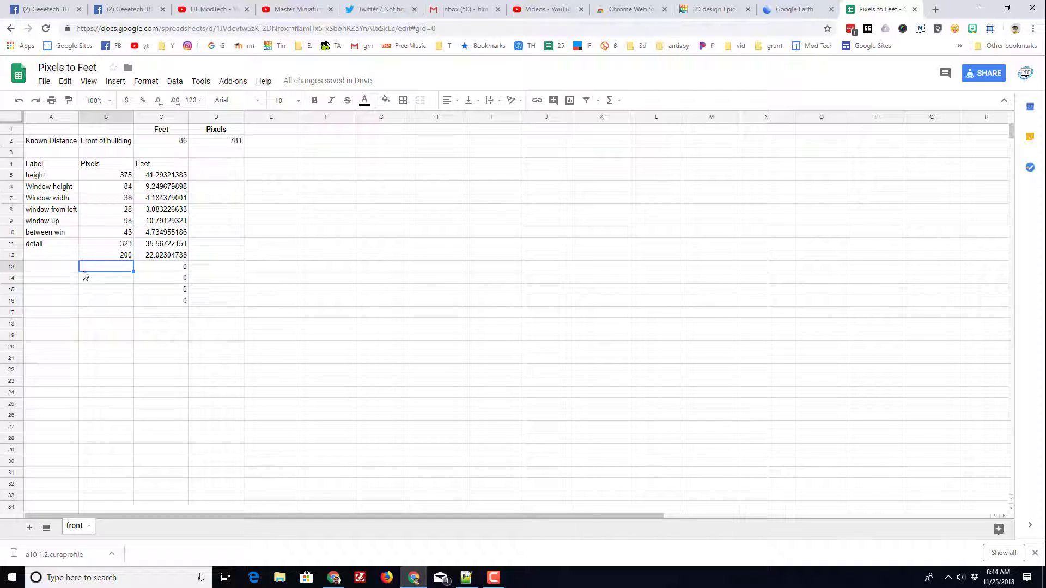
{"action": "mouse_move", "coordinate": [706, 20]}
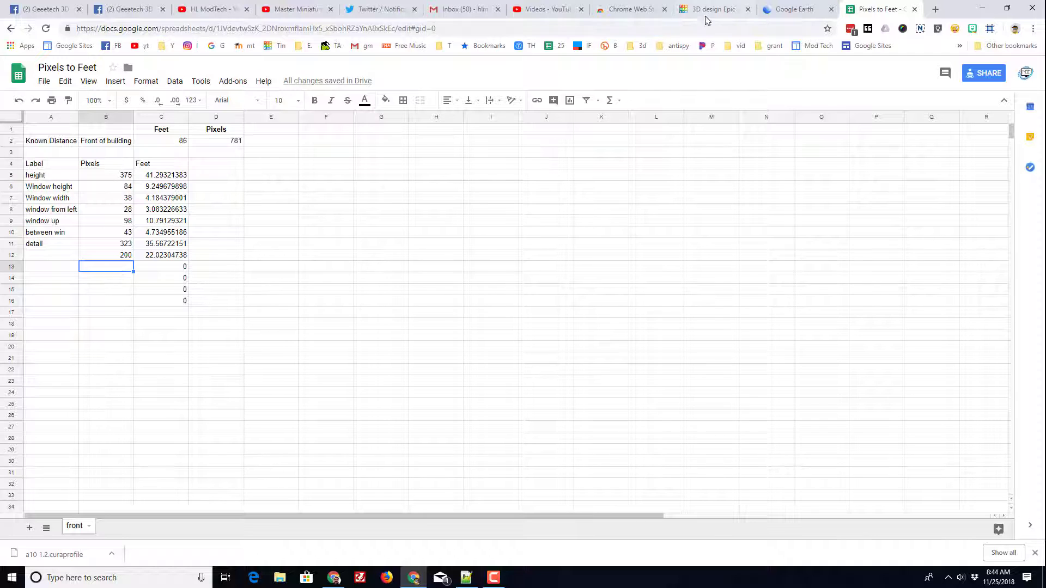
{"action": "left_click", "coordinate": [709, 8]}
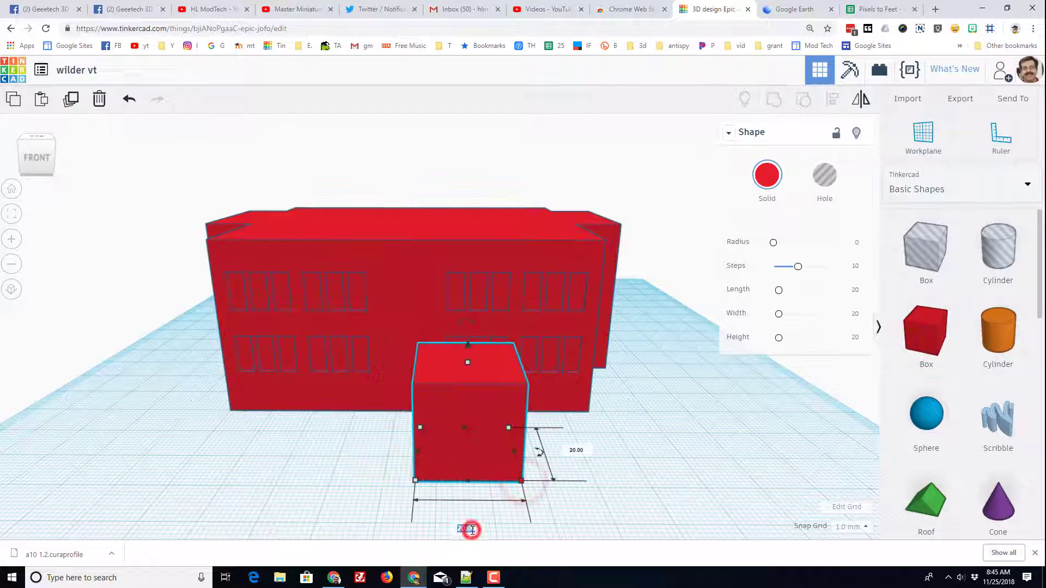
- Set the two ledge bar lengths to 35 and 22 and arrange them before the wall
{"action": "type", "text": "35"}
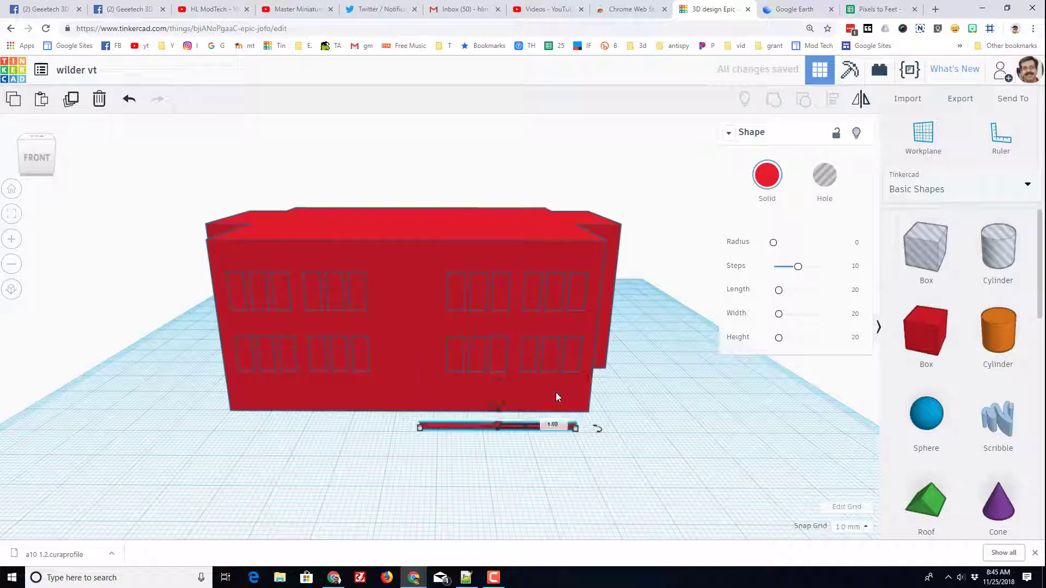
{"action": "left_click_drag", "start_coordinate": [557, 397], "coordinate": [363, 477]}
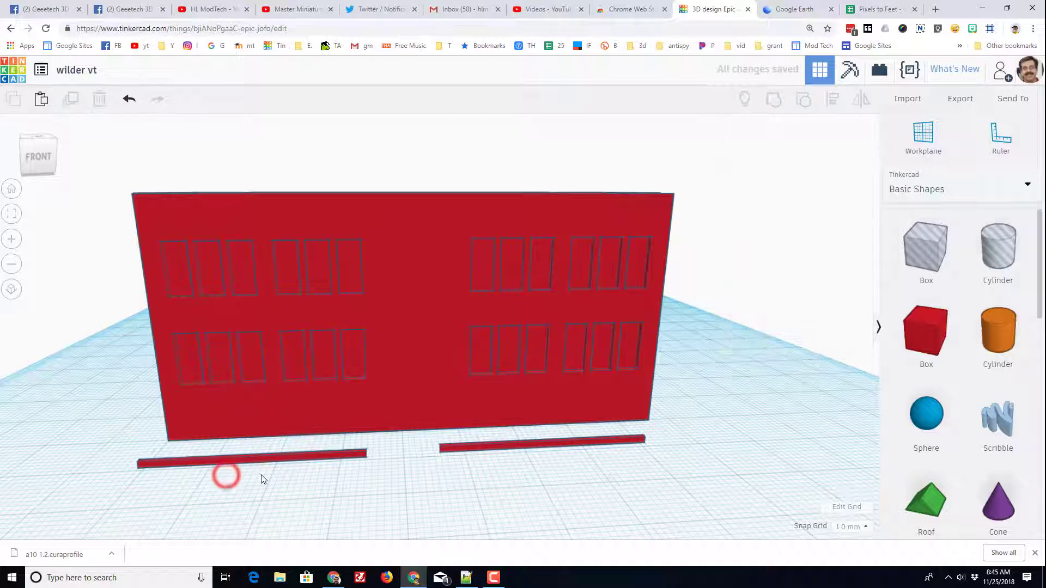
{"action": "left_click", "coordinate": [253, 457]}
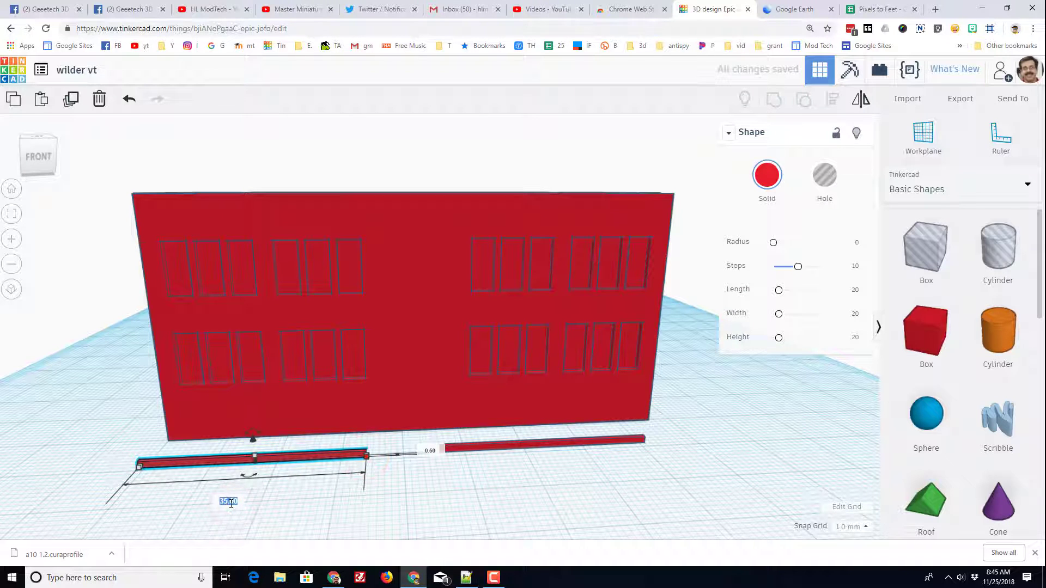
{"action": "type", "text": "22"}
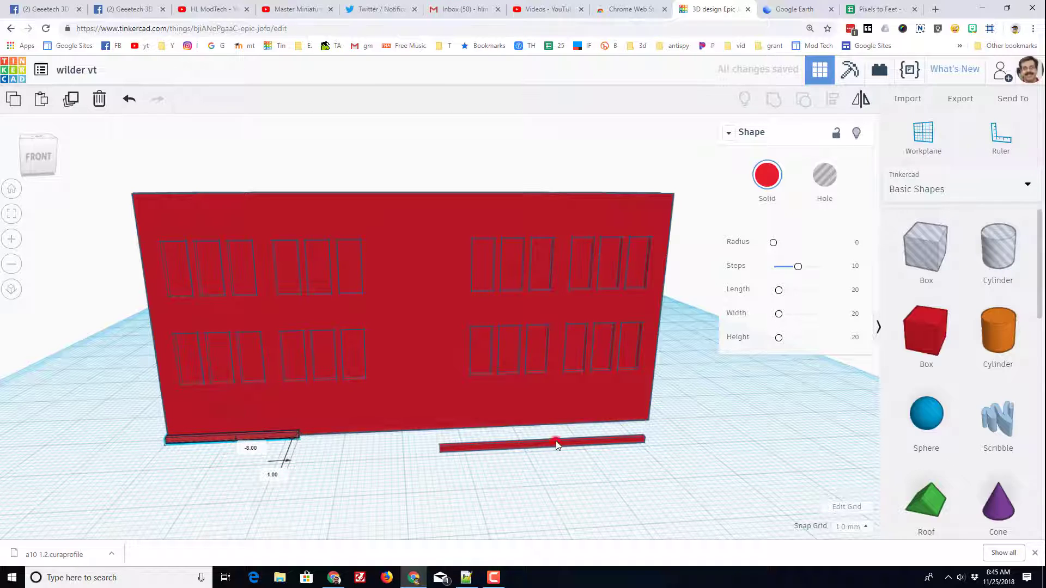
- Move the right ledge bar to the wall base, check the ledges, and show street view
{"action": "left_click_drag", "start_coordinate": [557, 441], "coordinate": [551, 427]}
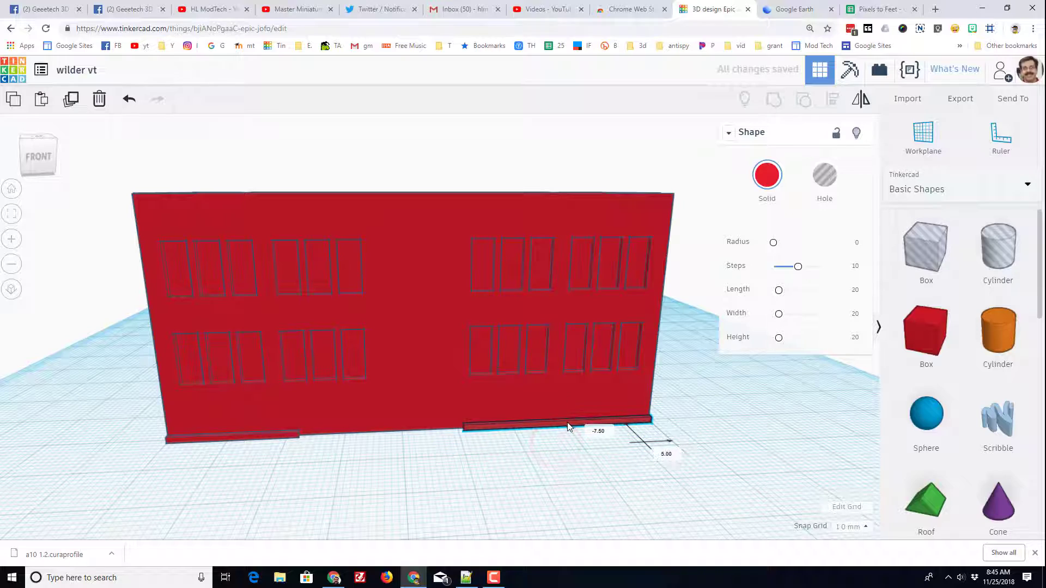
{"action": "left_click_drag", "start_coordinate": [567, 427], "coordinate": [683, 433]}
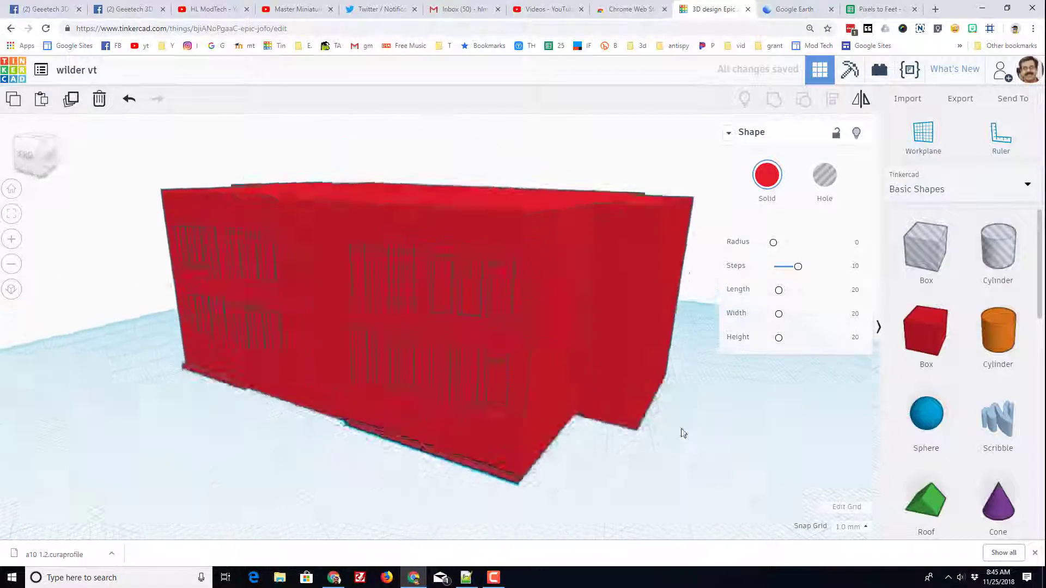
{"action": "left_click", "coordinate": [791, 8]}
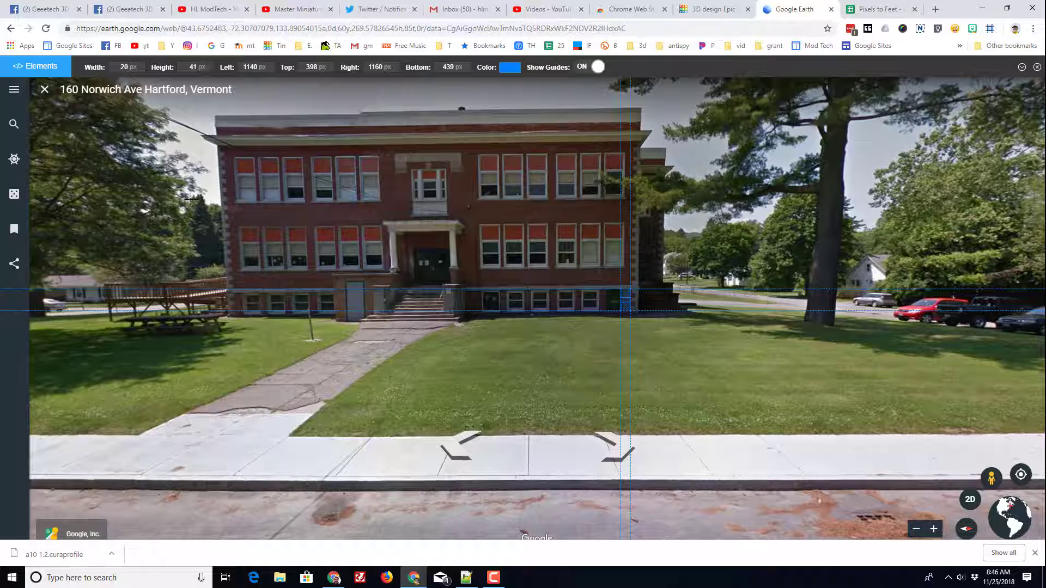
- Add a 'height above ground' row with 41 pixels in the spreadsheet
{"action": "left_click", "coordinate": [875, 9]}
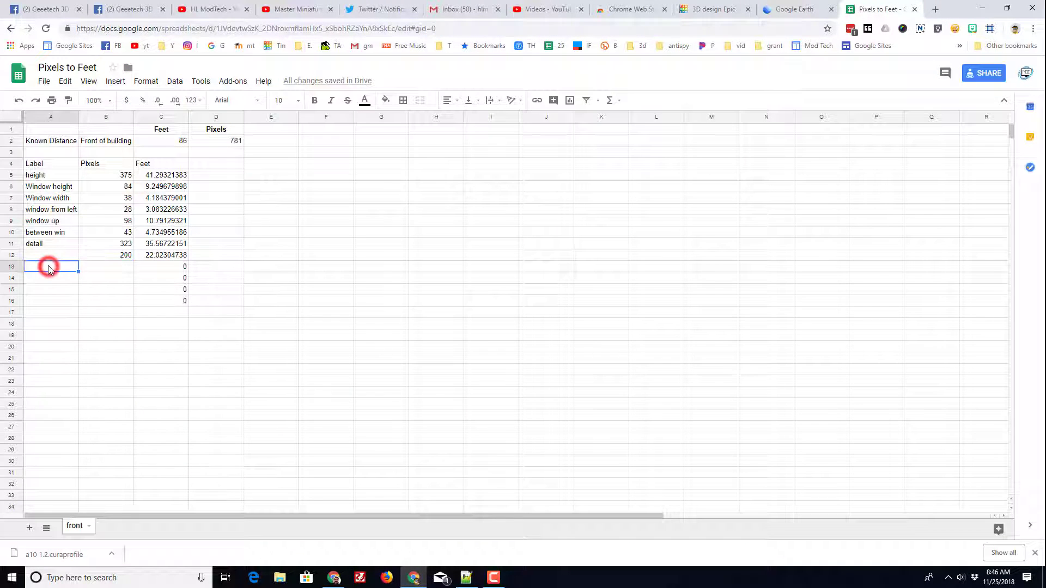
{"action": "type", "text": "height above ground"}
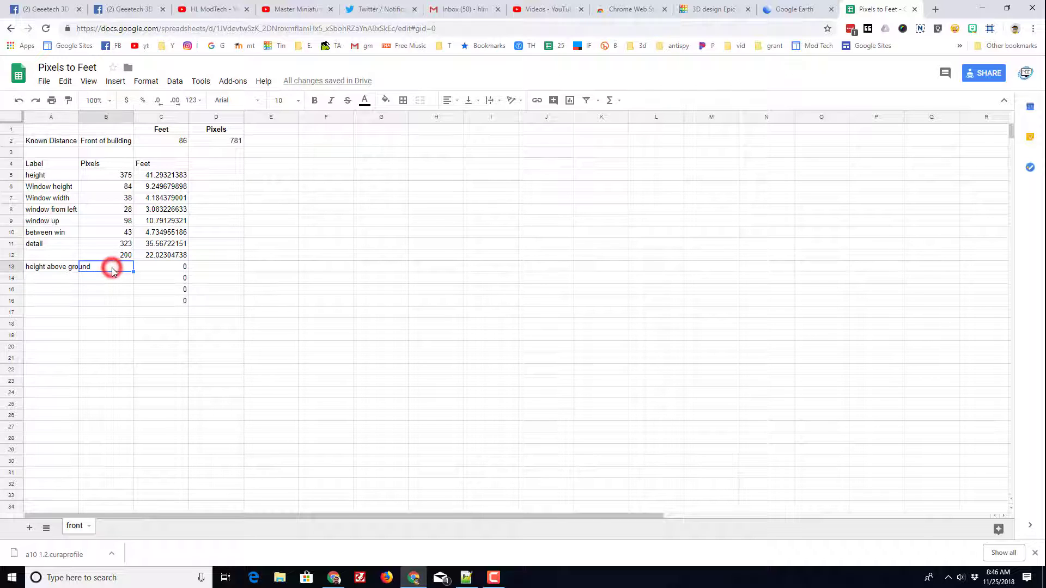
{"action": "type", "text": "41"}
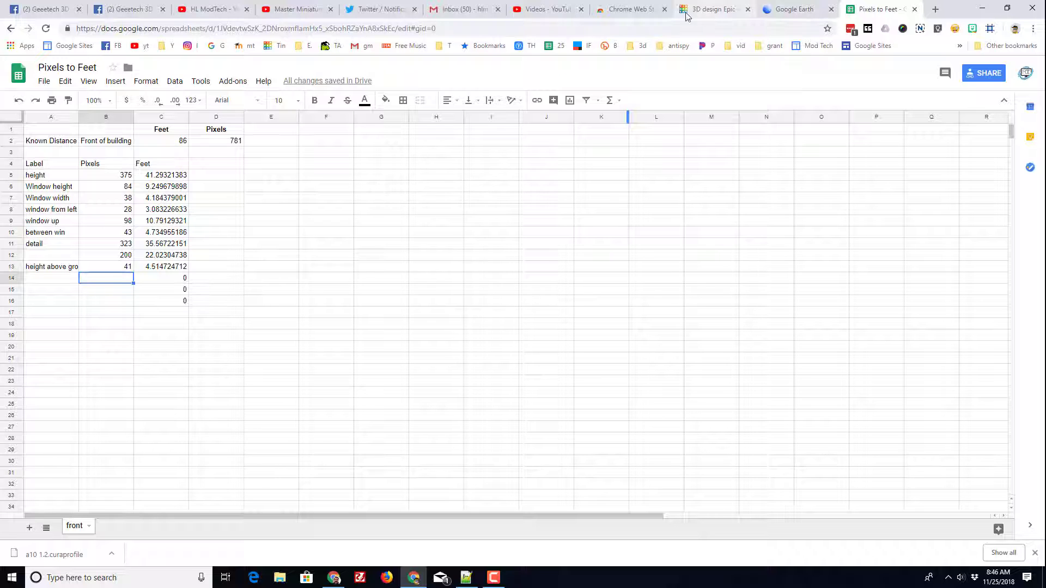
{"action": "left_click", "coordinate": [714, 9]}
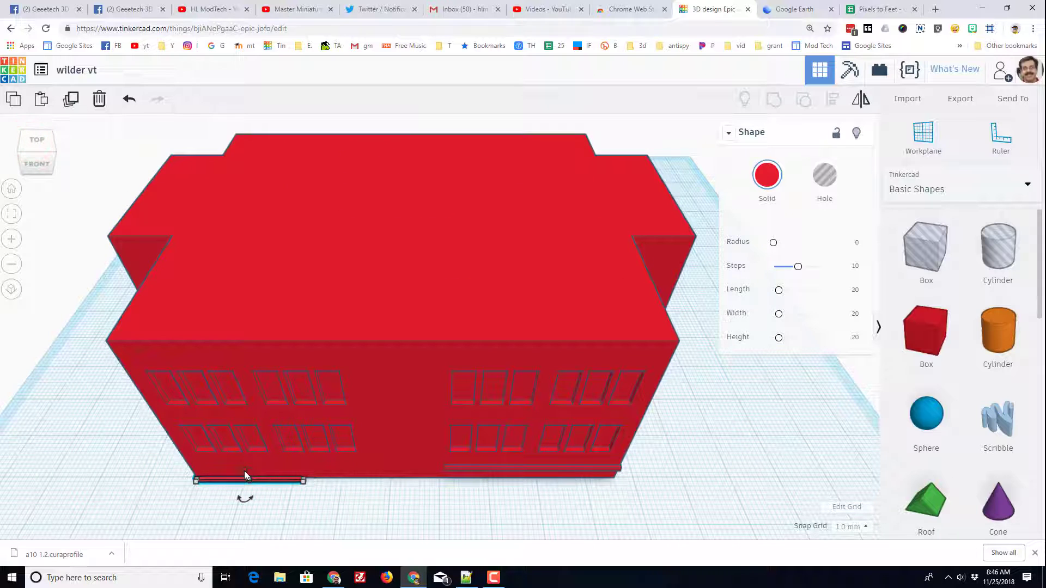
- Push the left ledge against the building front and select the whole model with its ledges
{"action": "left_click_drag", "start_coordinate": [250, 477], "coordinate": [200, 386]}
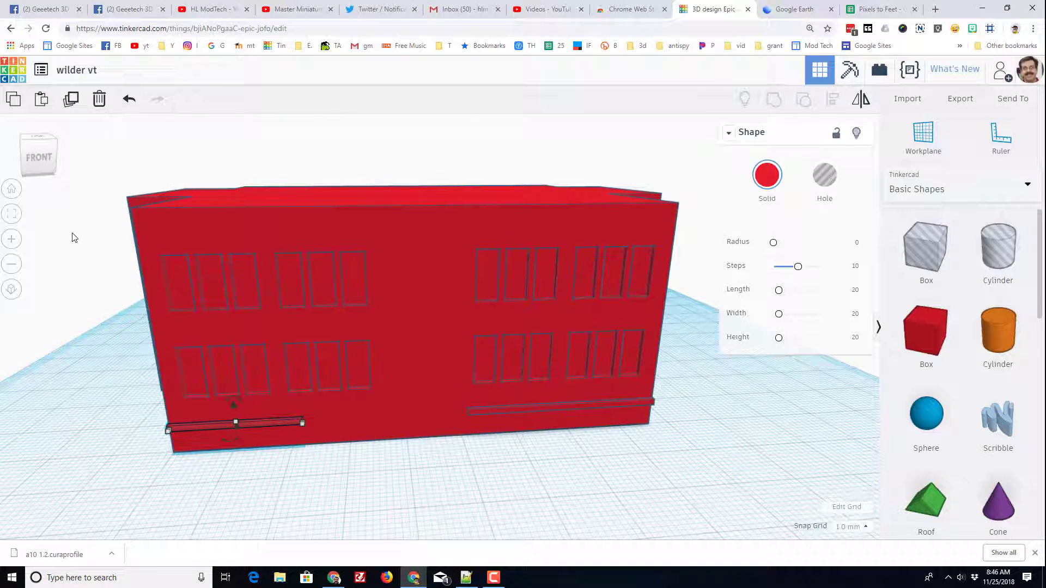
{"action": "left_click_drag", "start_coordinate": [106, 188], "coordinate": [647, 487]}
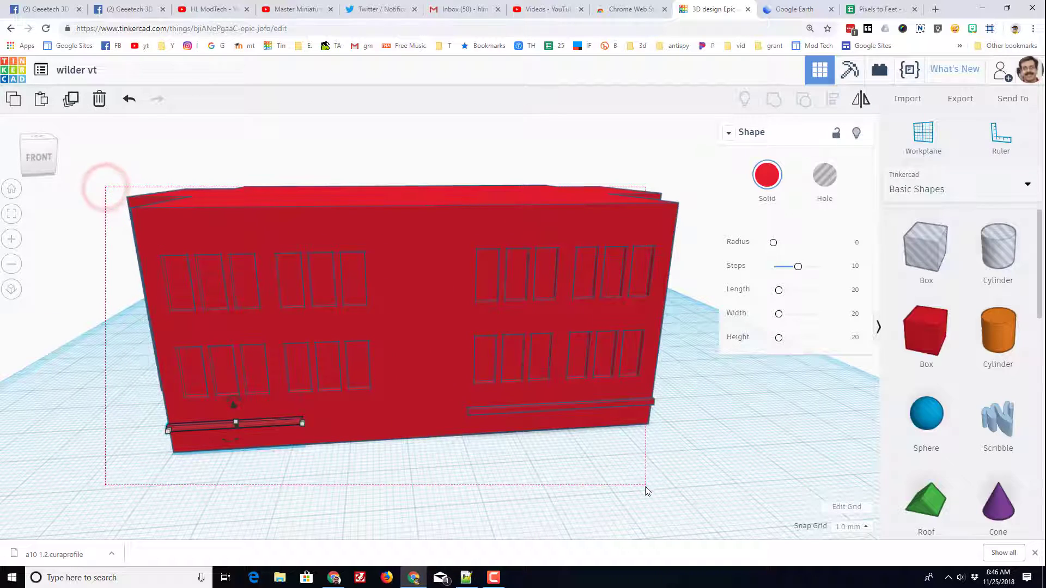
{"action": "left_click", "coordinate": [774, 98]}
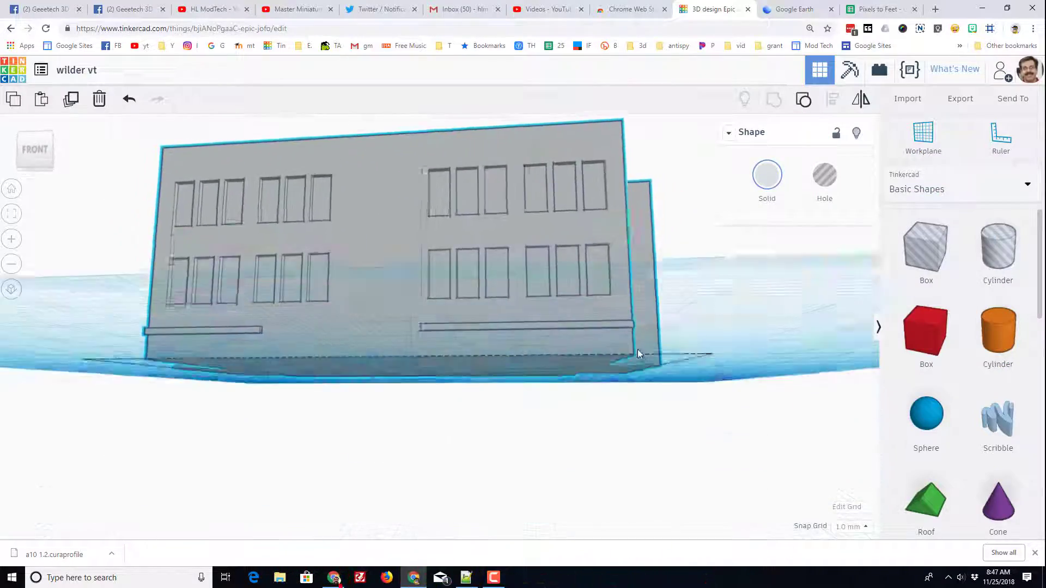
- Orbit the grouped grey model to inspect it from an angle
{"action": "left_click_drag", "start_coordinate": [637, 354], "coordinate": [527, 449]}
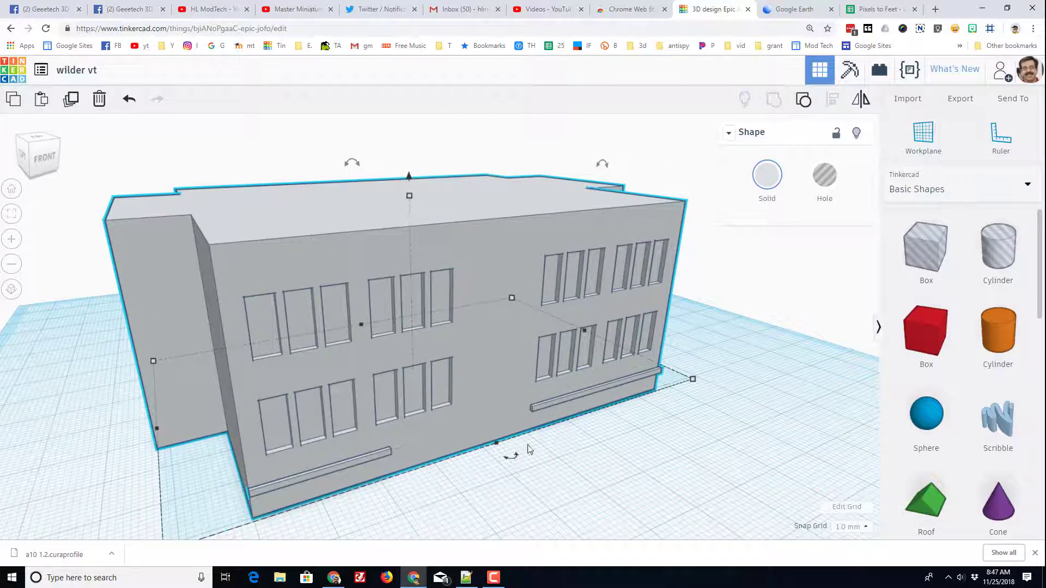